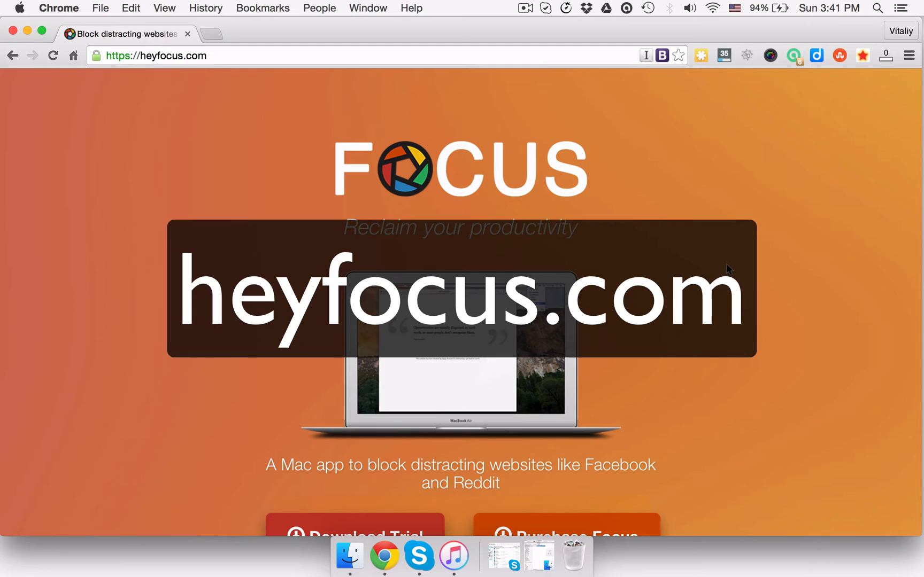
Step: Download the Focus trial from heyfocus.com and save Focus-latest to the Desktop
{"action": "scroll", "scroll_direction": "down", "scroll_amount": 3}
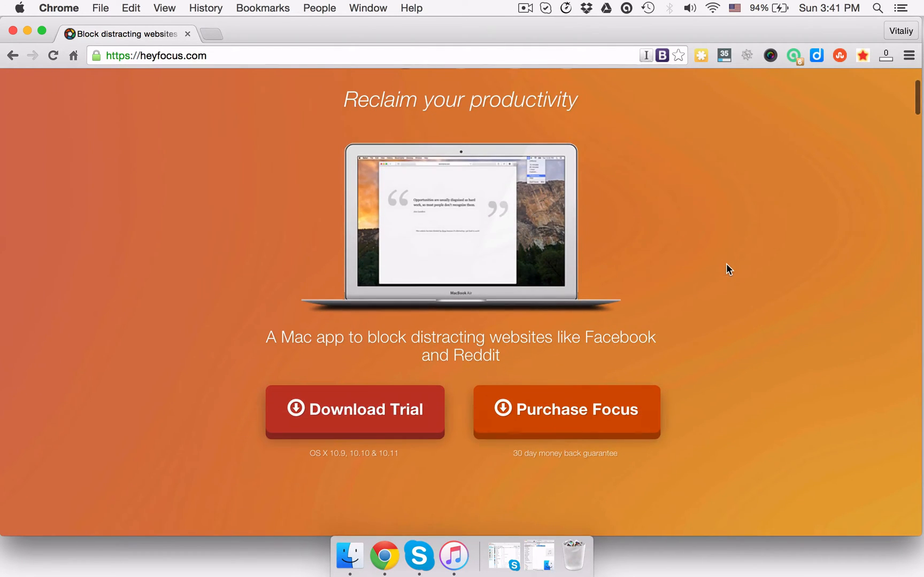
{"action": "left_click", "coordinate": [354, 409]}
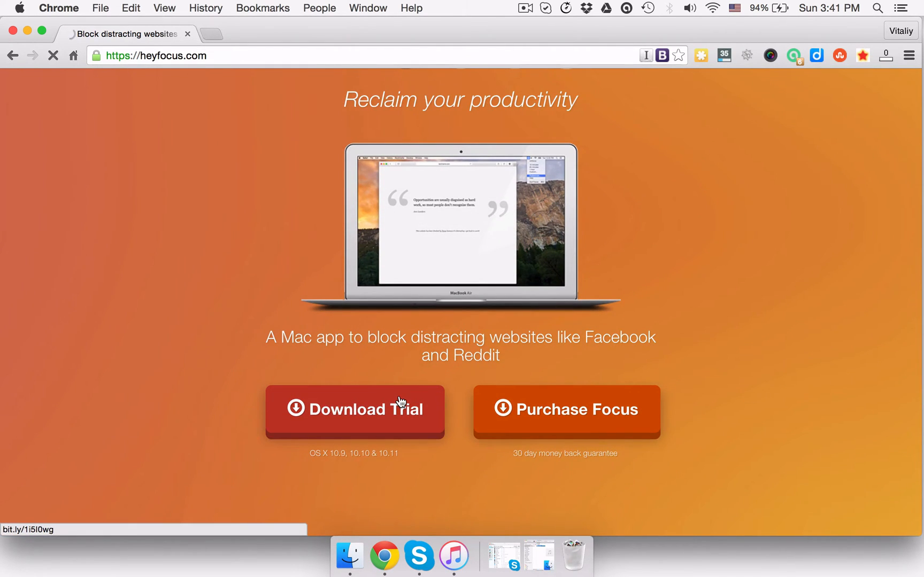
{"action": "left_click", "coordinate": [354, 410]}
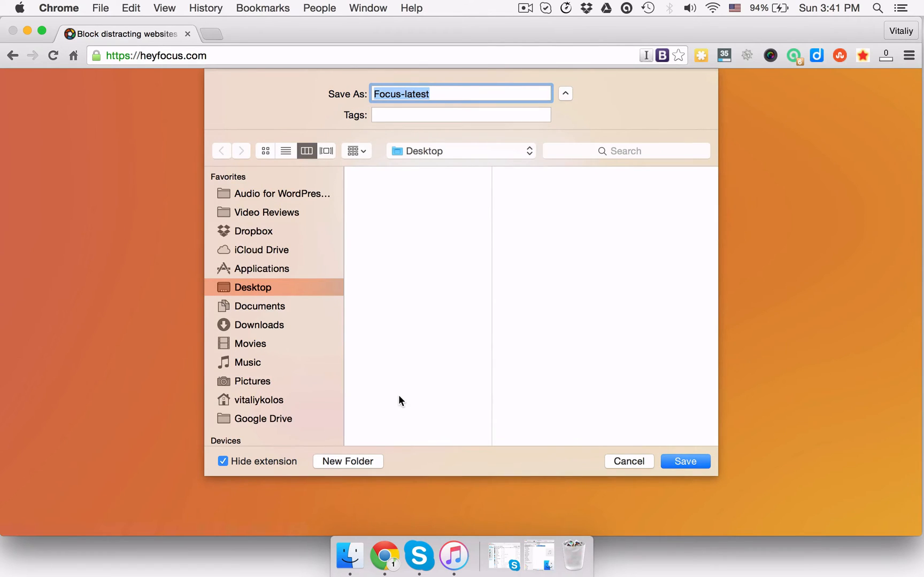
{"action": "mouse_move", "coordinate": [701, 419]}
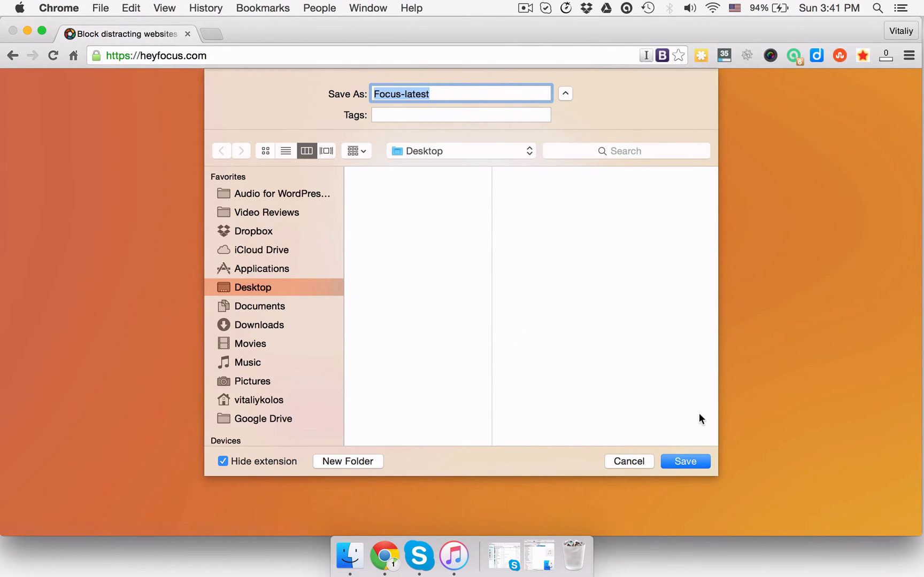
{"action": "left_click", "coordinate": [684, 461]}
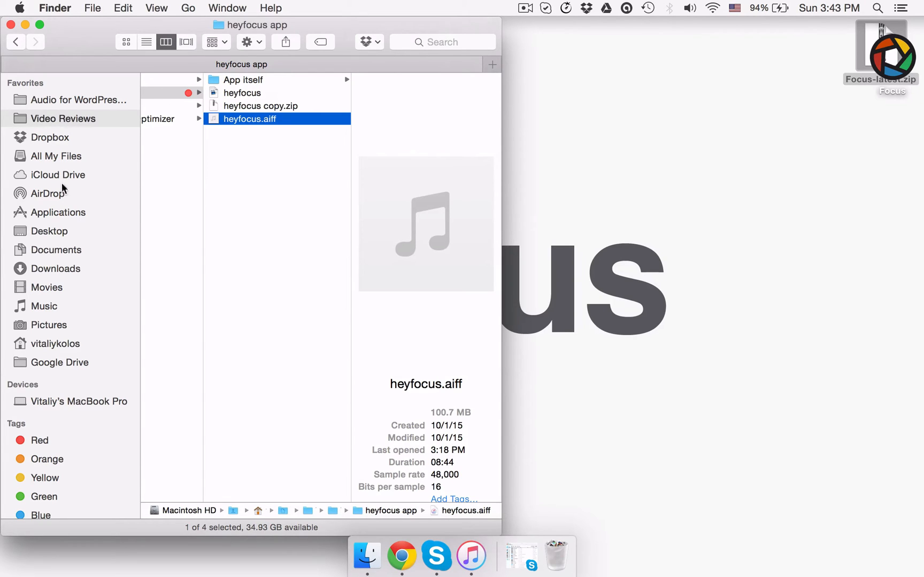
Step: Open the Applications folder in Finder and select the Focus app
{"action": "left_click", "coordinate": [58, 212]}
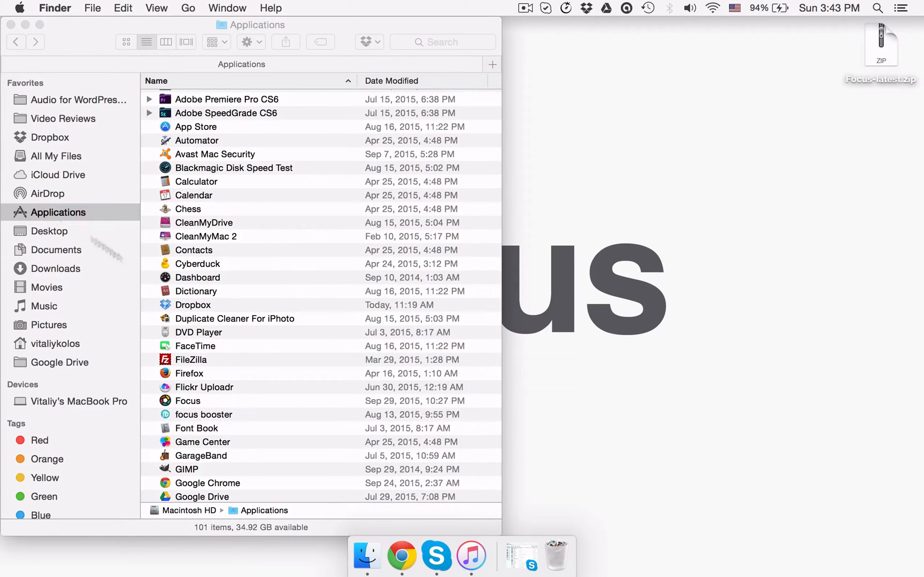
{"action": "left_click", "coordinate": [187, 401]}
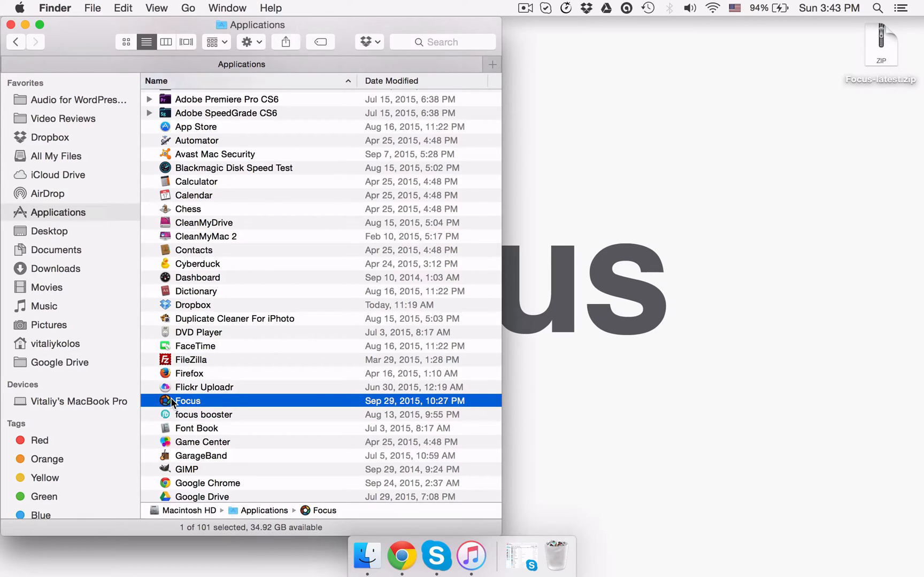
{"action": "mouse_move", "coordinate": [166, 406]}
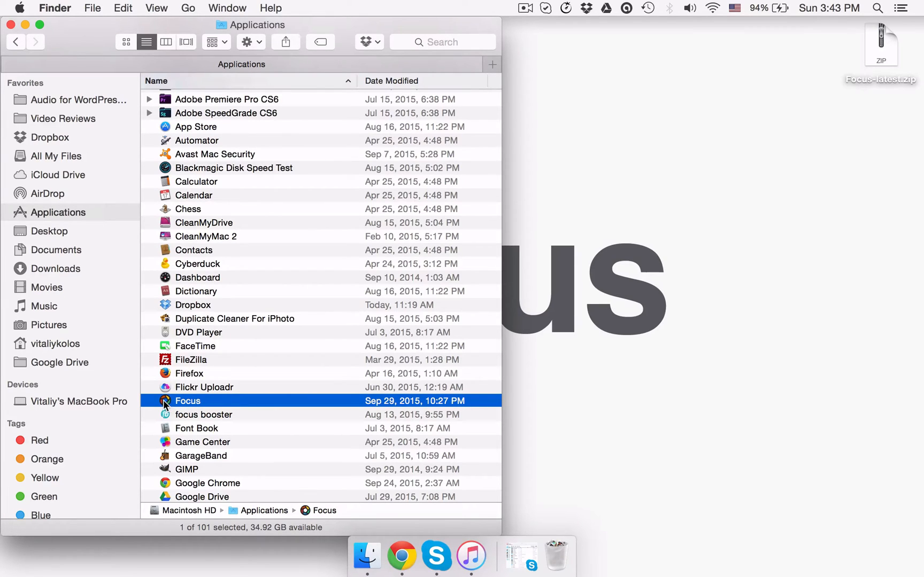
Step: Launch Focus from the Applications folder so its icon appears in the menu bar
{"action": "double_click", "coordinate": [187, 401]}
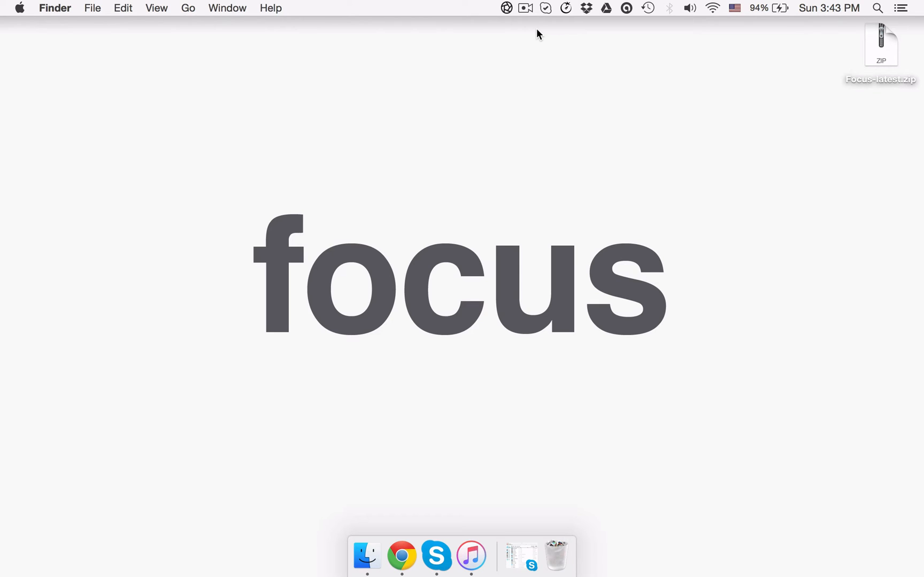
Step: Start a Custom focus session of 2 hours 2 minutes from the menubar icon
{"action": "left_click", "coordinate": [506, 8]}
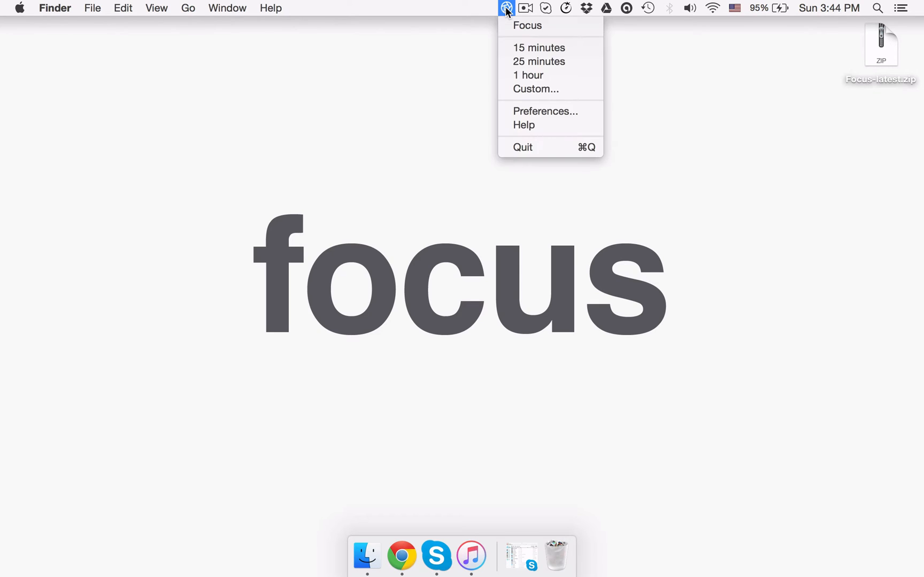
{"action": "mouse_move", "coordinate": [539, 48]}
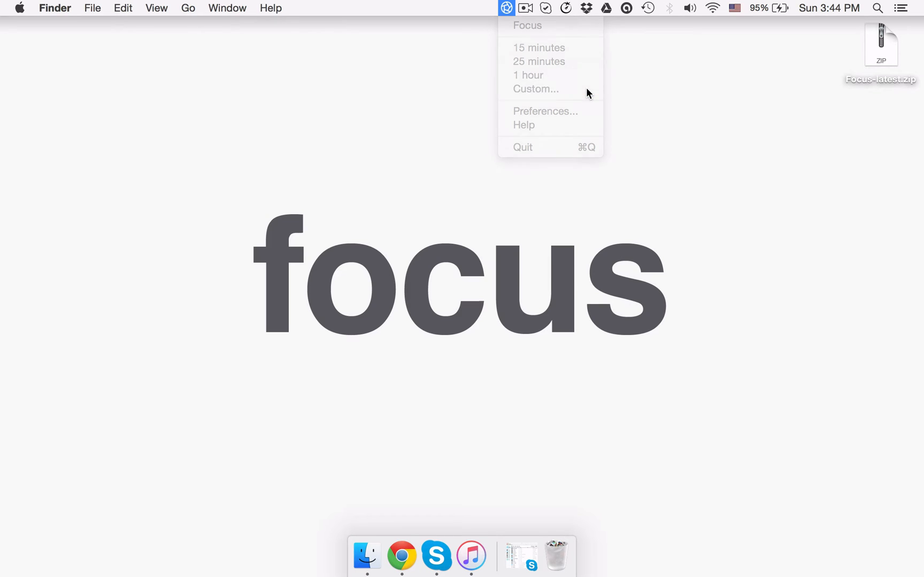
{"action": "left_click", "coordinate": [535, 89]}
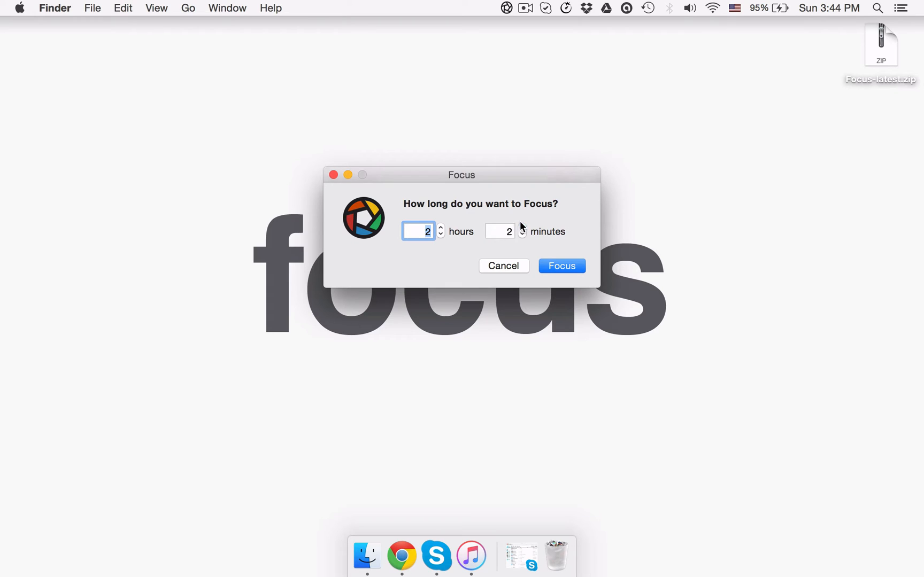
{"action": "left_click", "coordinate": [560, 266]}
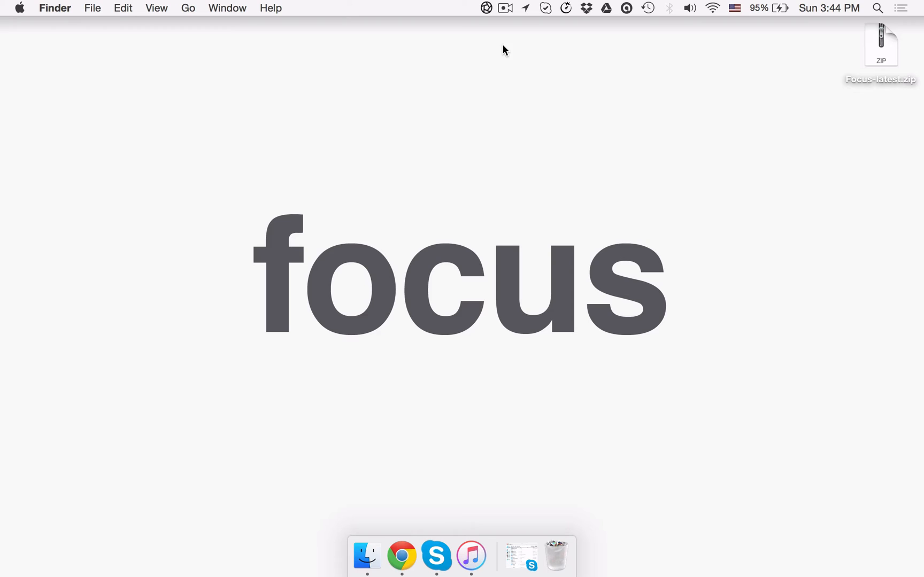
Step: Add three 9 AM–5 PM schedules in Preferences and enable the first on Weekdays
{"action": "left_click", "coordinate": [486, 7]}
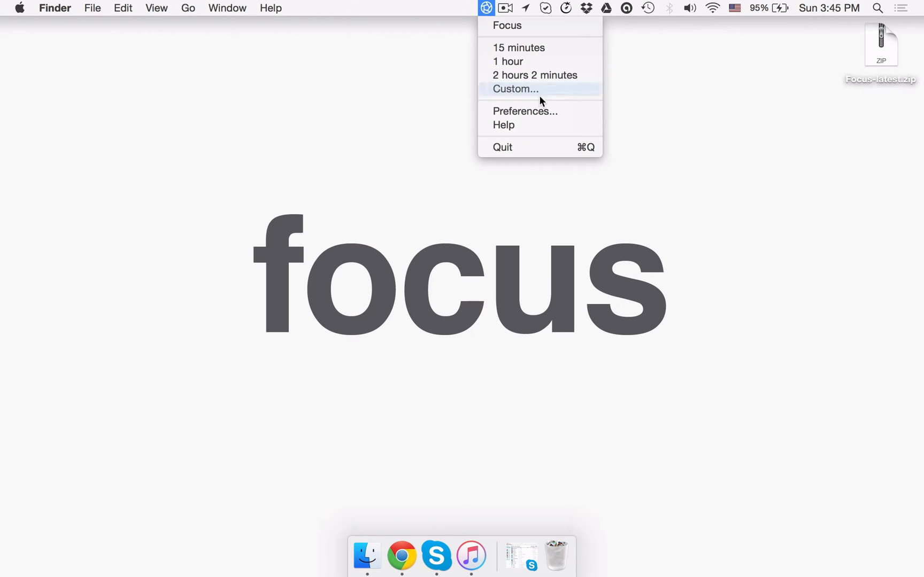
{"action": "left_click", "coordinate": [525, 111]}
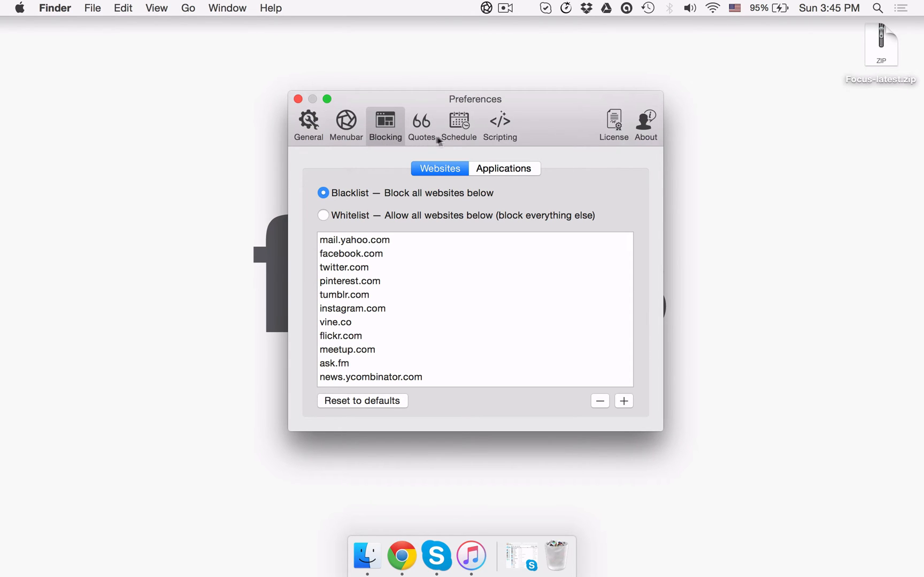
{"action": "left_click", "coordinate": [458, 126]}
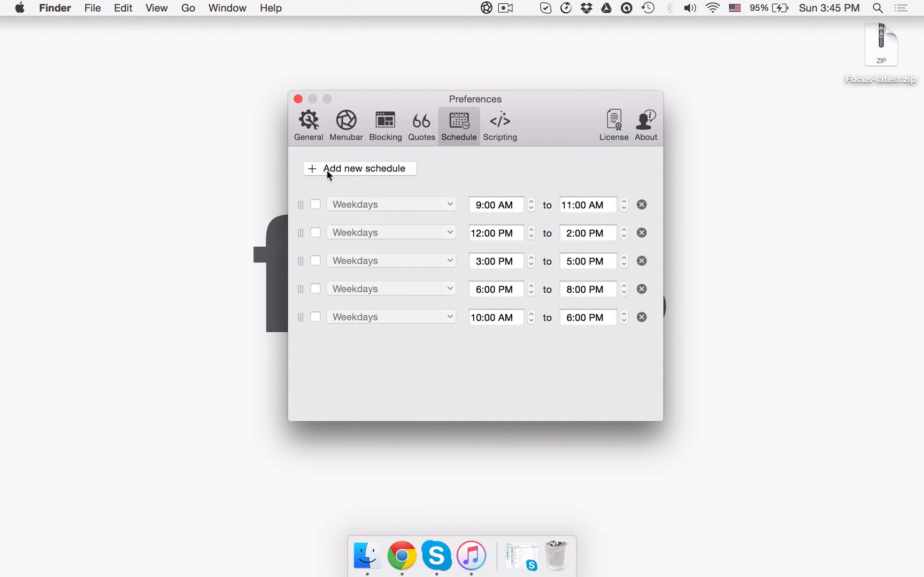
{"action": "mouse_move", "coordinate": [383, 177]}
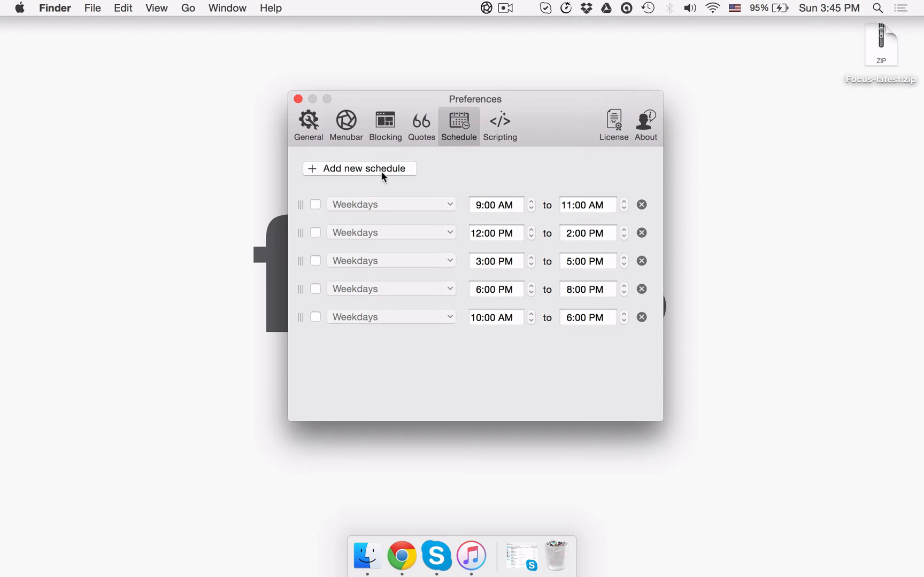
{"action": "left_click", "coordinate": [359, 168]}
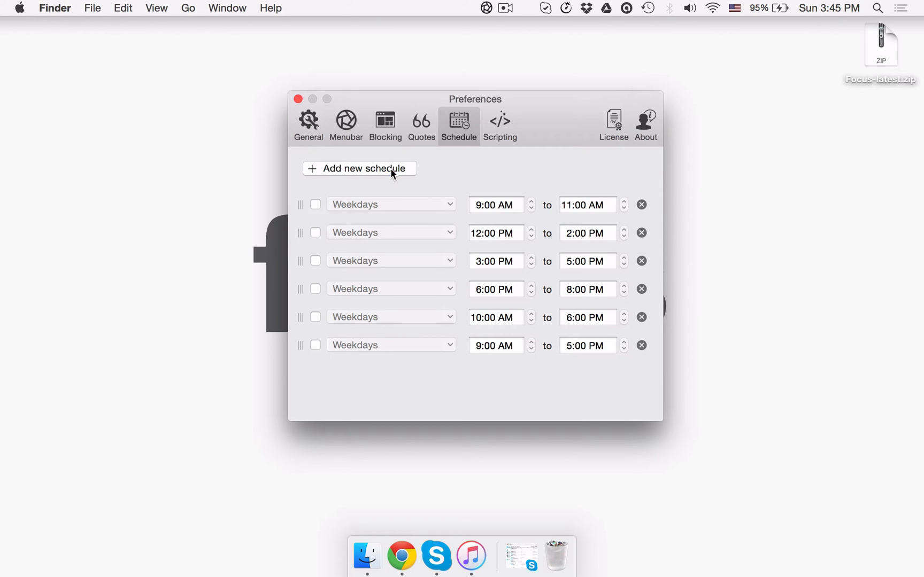
{"action": "left_click", "coordinate": [359, 169]}
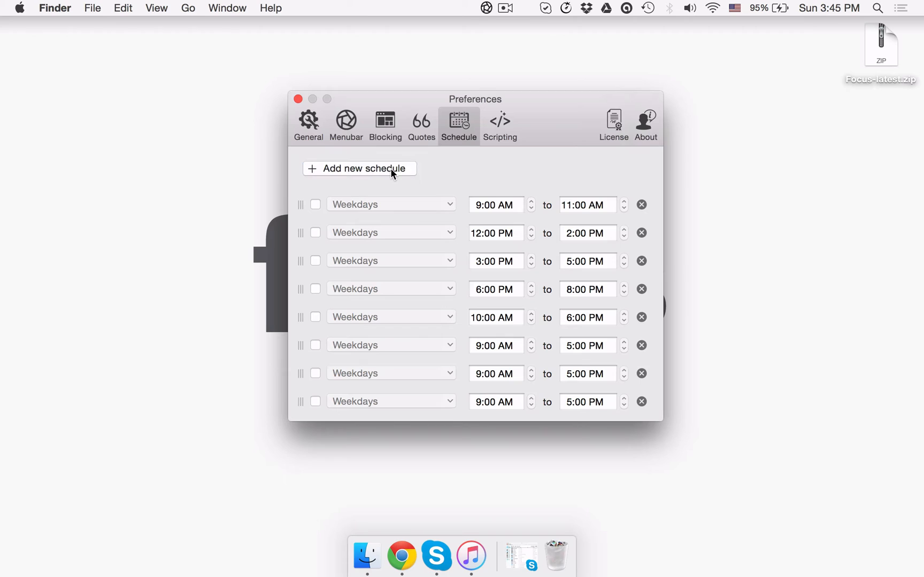
{"action": "left_click", "coordinate": [316, 205]}
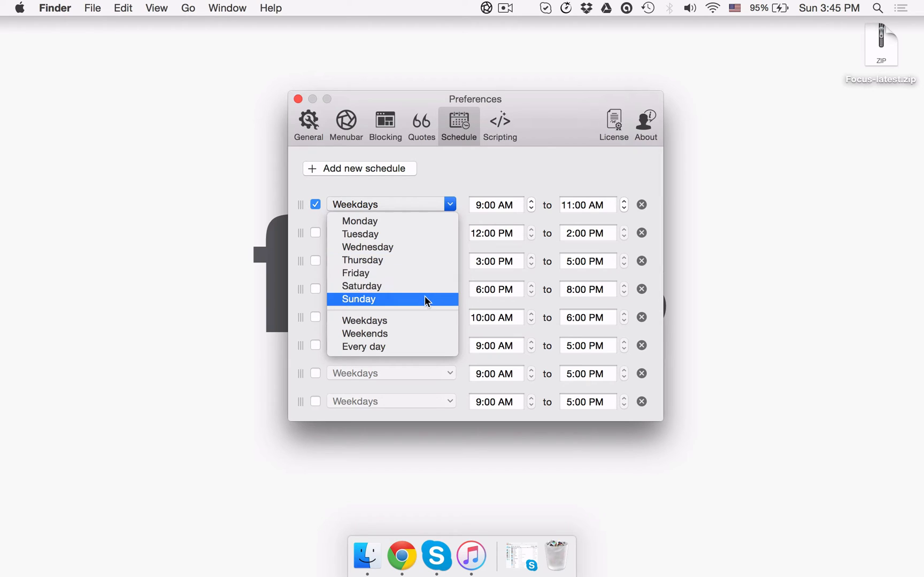
{"action": "mouse_move", "coordinate": [424, 321]}
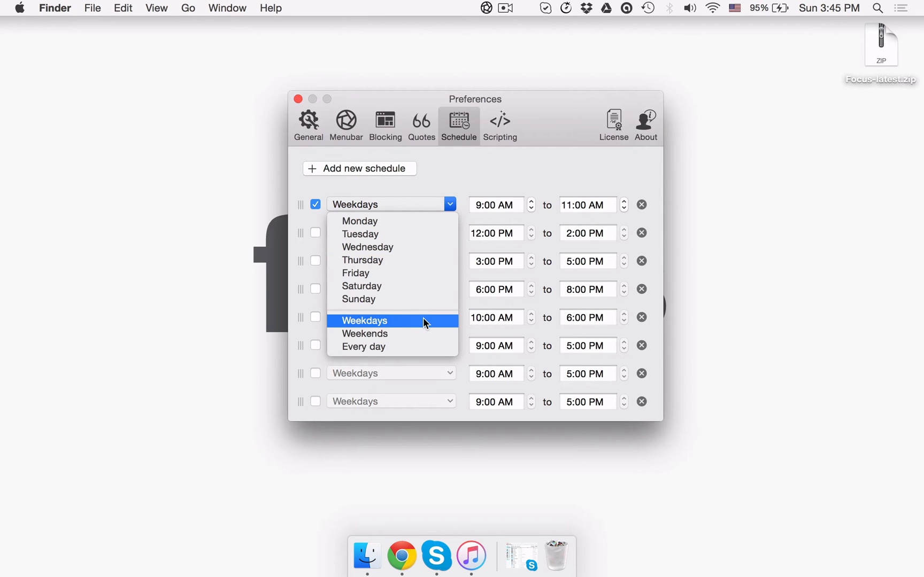
{"action": "mouse_move", "coordinate": [425, 341]}
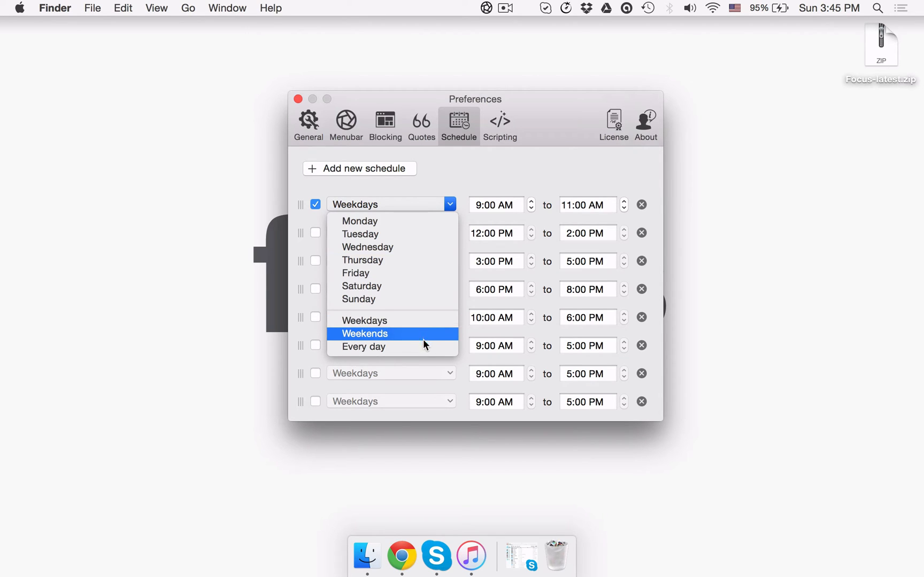
{"action": "left_click", "coordinate": [518, 180]}
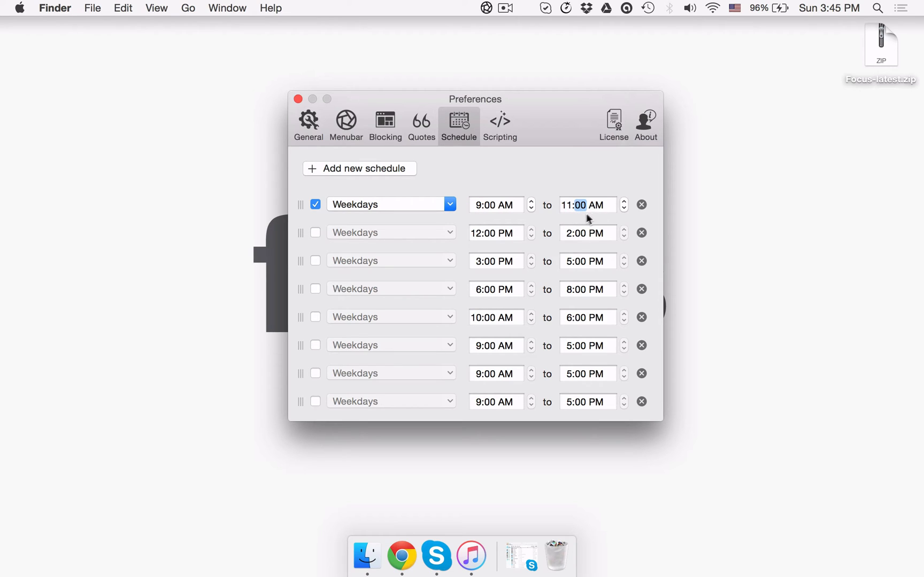
{"action": "mouse_move", "coordinate": [577, 385]}
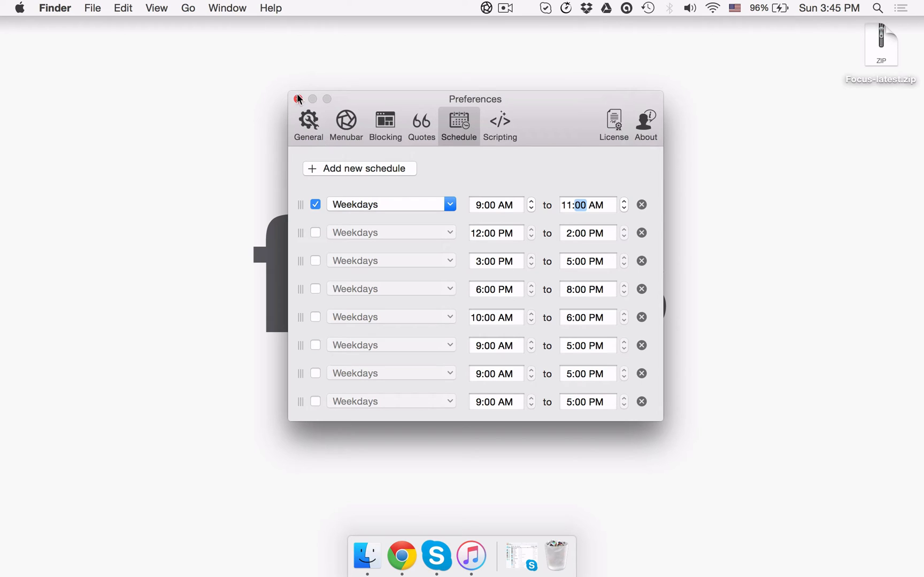
Step: Reopen Preferences and tick 'Enforce timers and schedules' to enable hardcore mode
{"action": "left_click", "coordinate": [315, 204]}
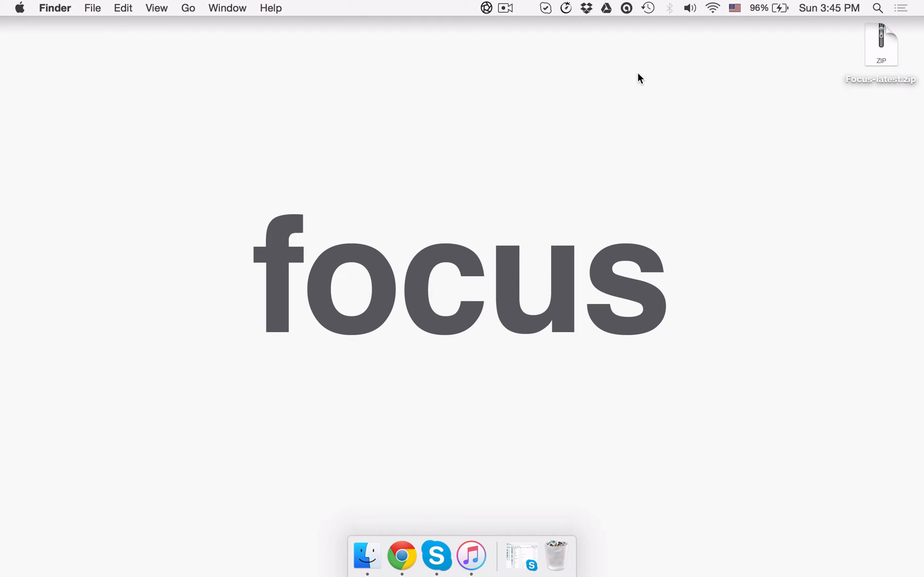
{"action": "mouse_move", "coordinate": [612, 79]}
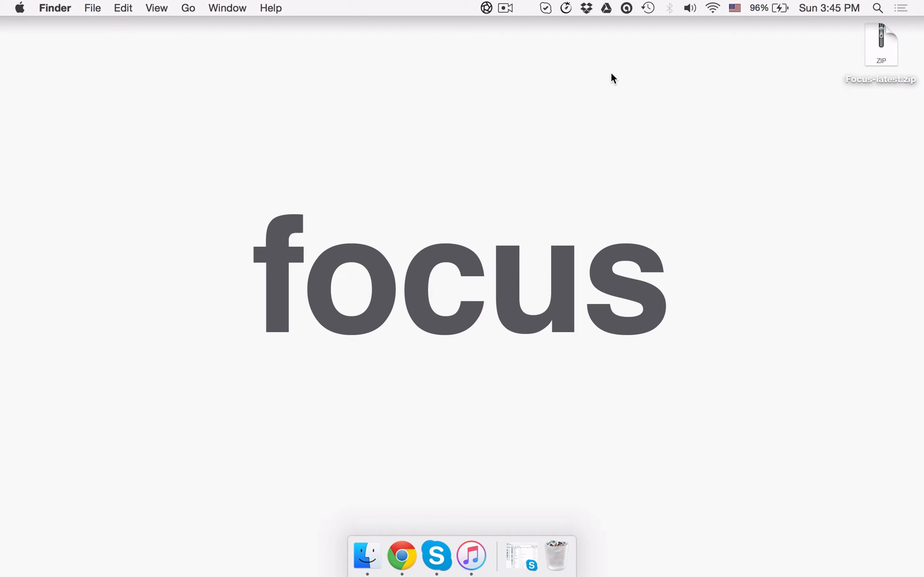
{"action": "mouse_move", "coordinate": [561, 57]}
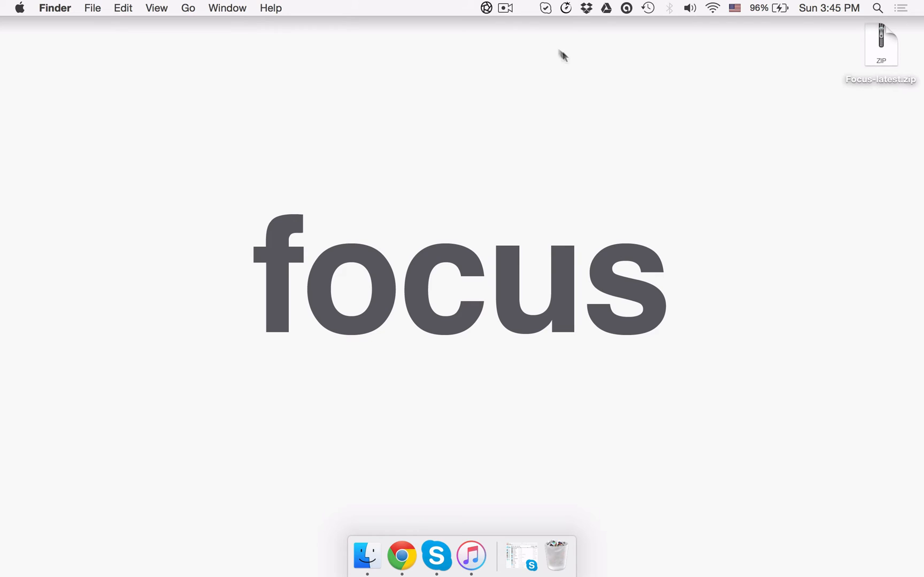
{"action": "left_click", "coordinate": [486, 7]}
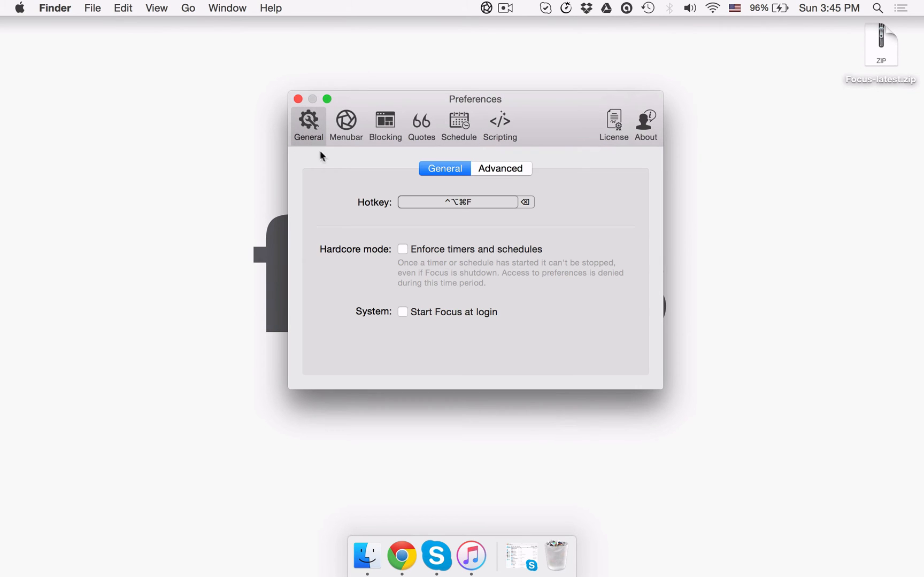
{"action": "left_click", "coordinate": [403, 249]}
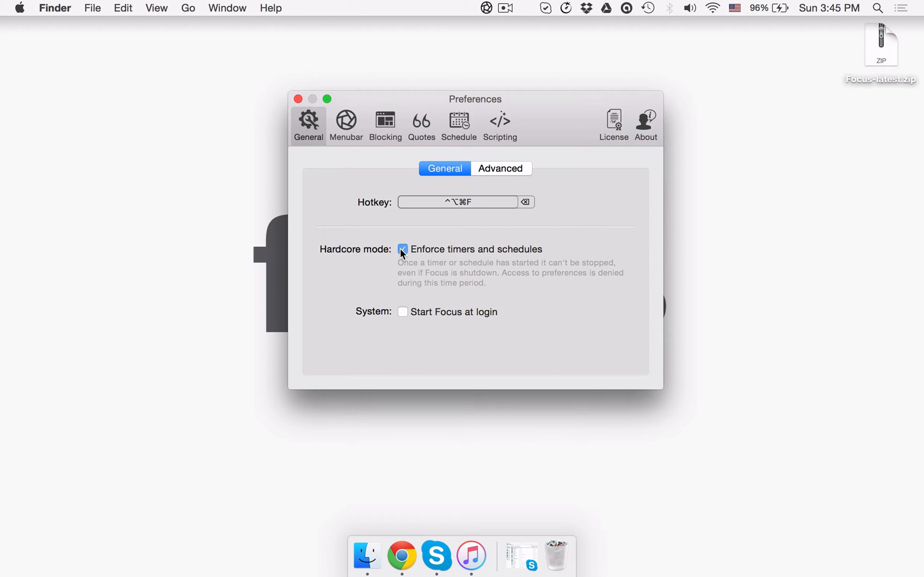
{"action": "left_click", "coordinate": [402, 249]}
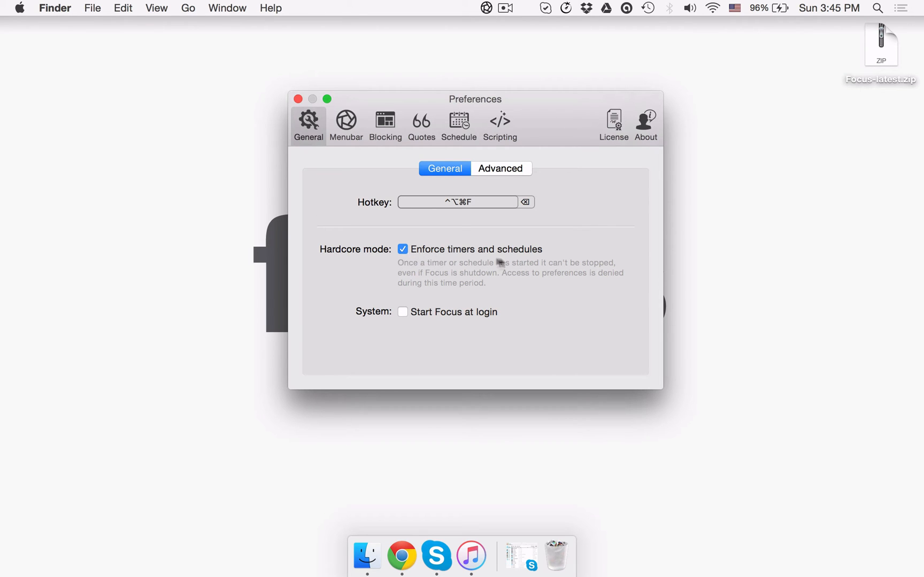
{"action": "mouse_move", "coordinate": [566, 250]}
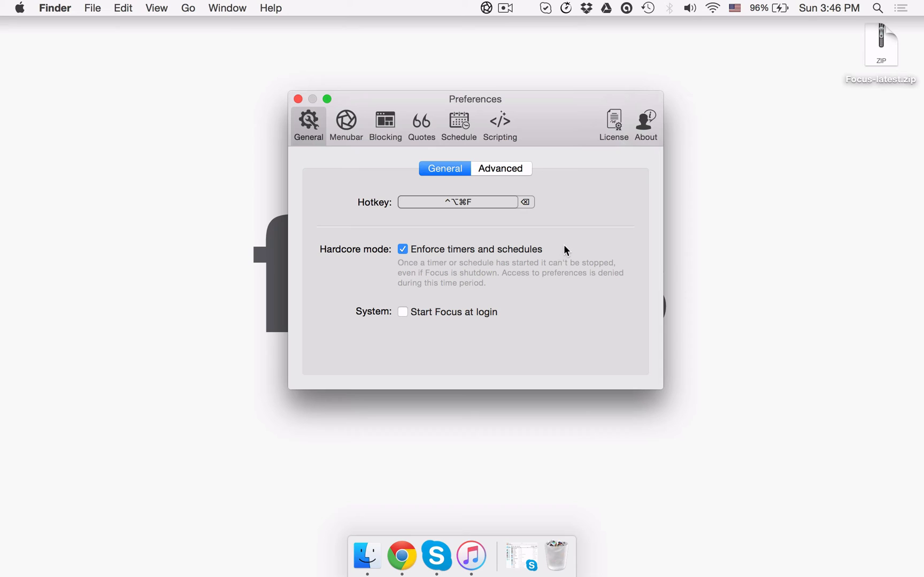
{"action": "mouse_move", "coordinate": [550, 248]}
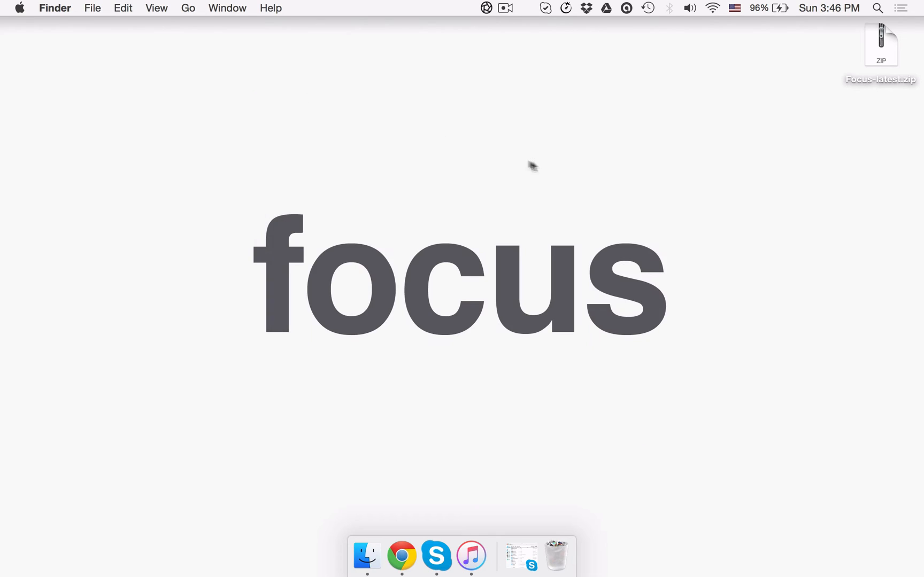
{"action": "mouse_move", "coordinate": [538, 168]}
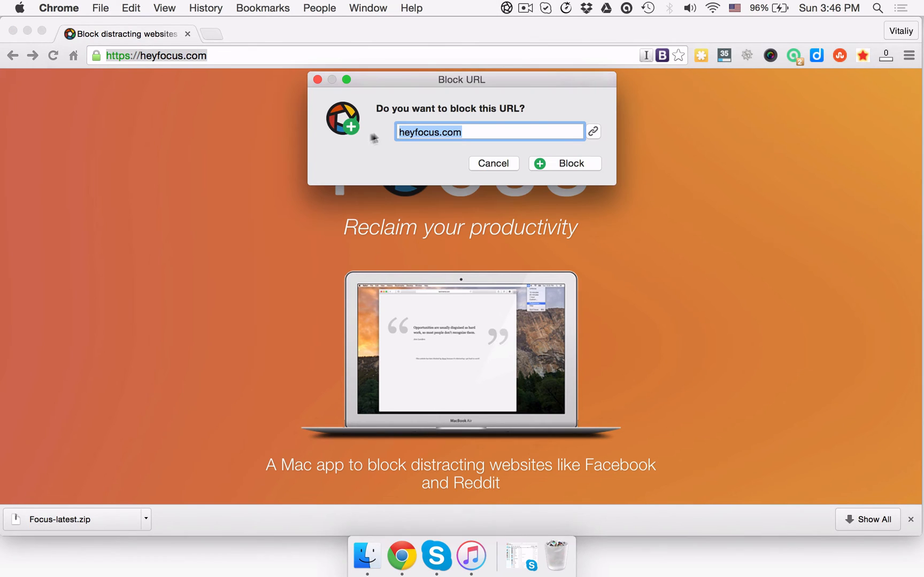
{"action": "mouse_move", "coordinate": [518, 113]}
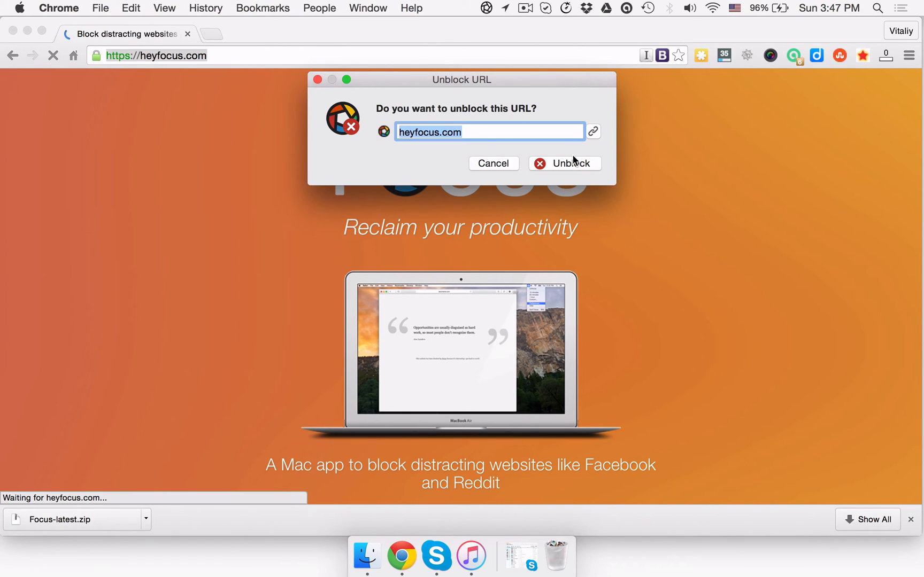
{"action": "mouse_move", "coordinate": [573, 167]}
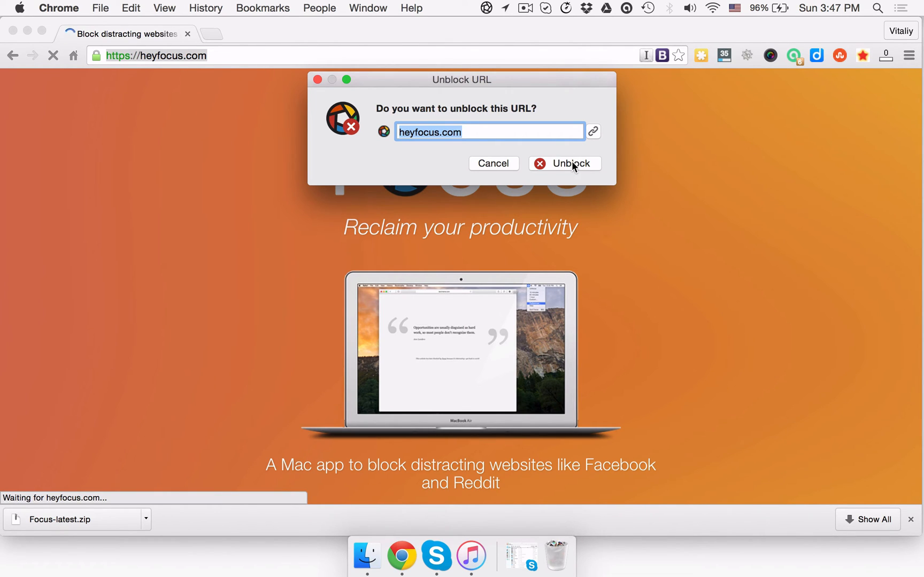
Step: Unblock heyfocus.com and block only the full heyfocus.com/docs page URL instead
{"action": "left_click", "coordinate": [564, 163]}
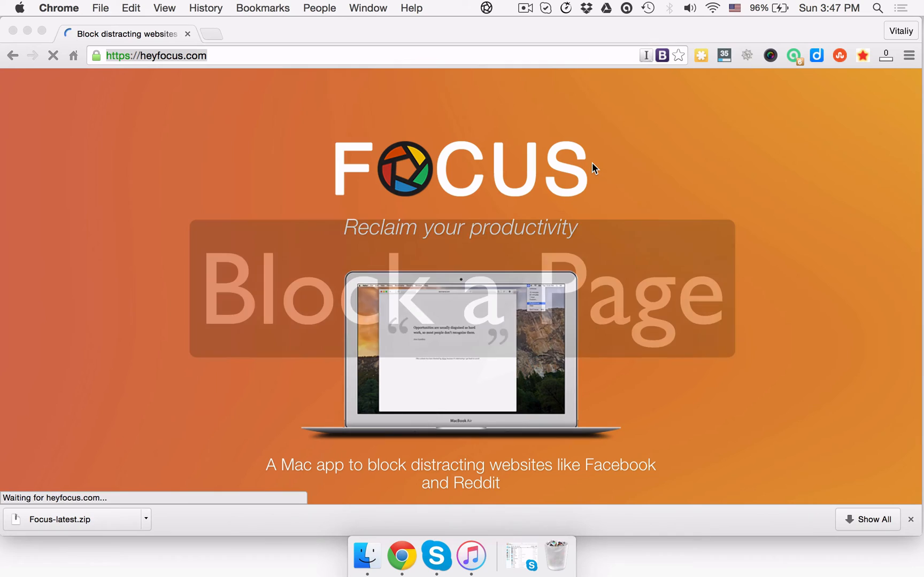
{"action": "scroll", "scroll_direction": "down", "scroll_amount": 3}
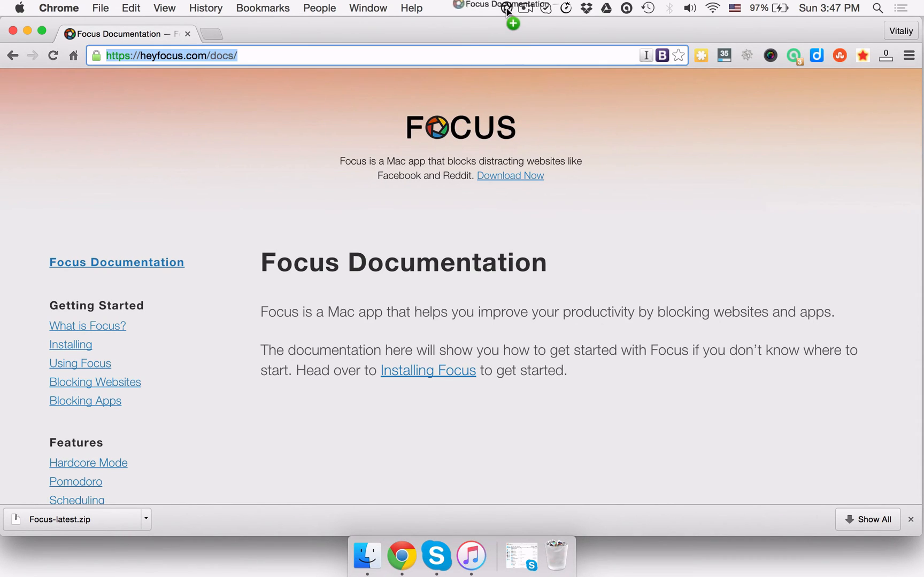
{"action": "left_click", "coordinate": [512, 23]}
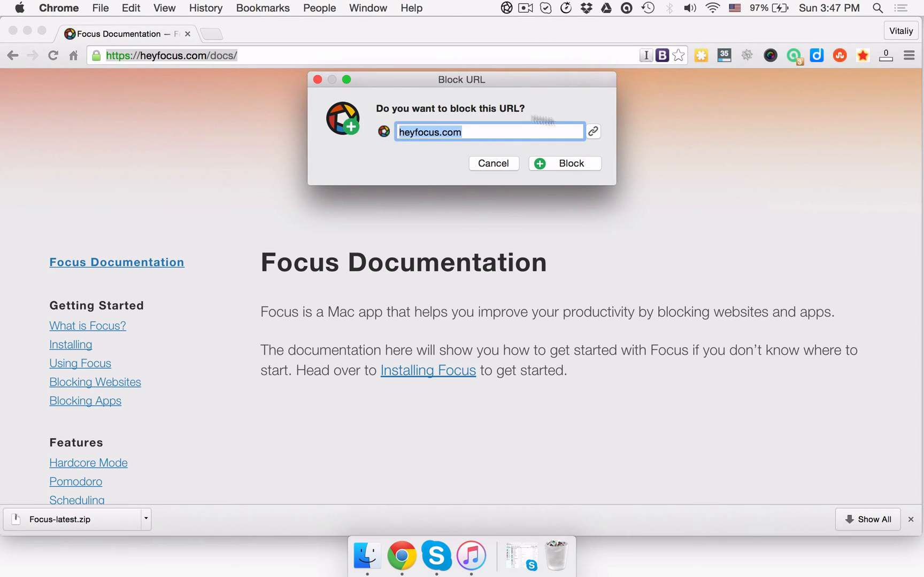
{"action": "left_click", "coordinate": [593, 131]}
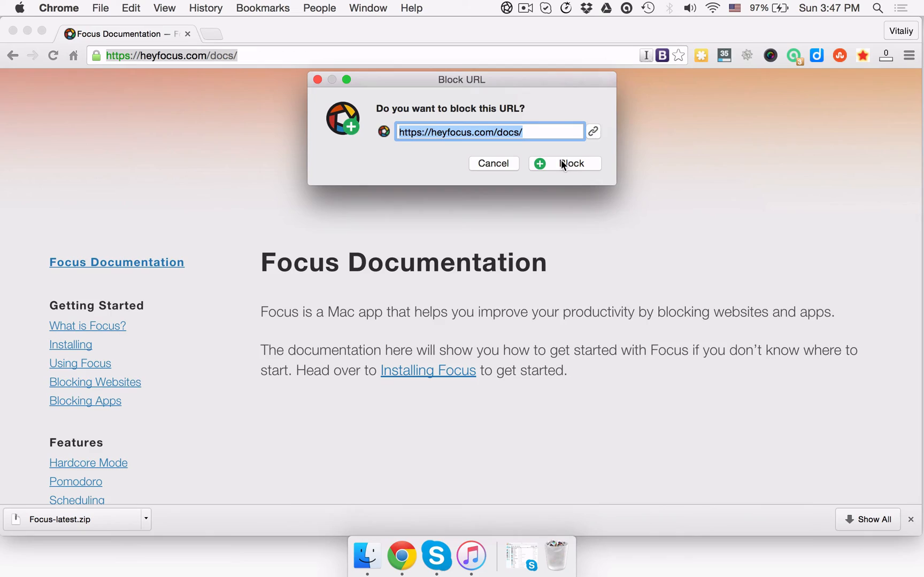
{"action": "left_click", "coordinate": [564, 163]}
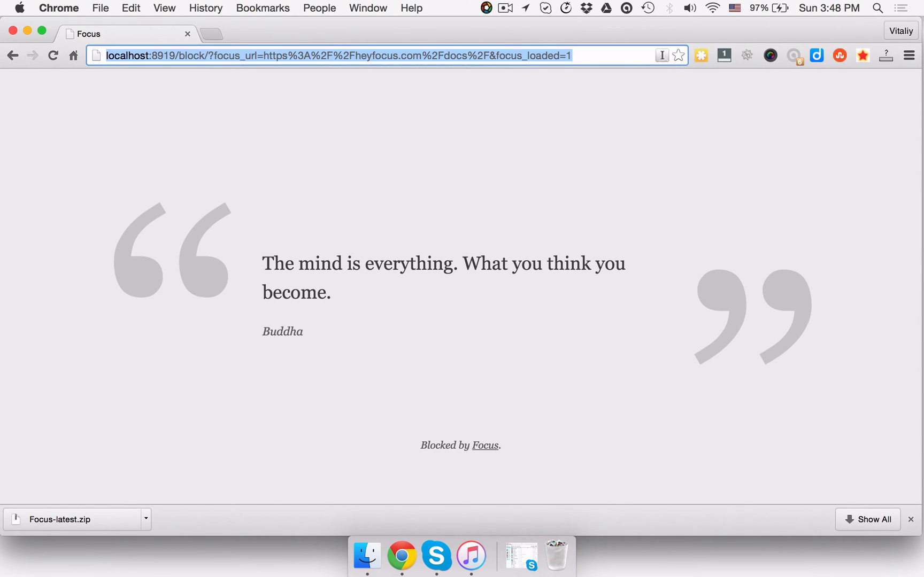
{"action": "left_click", "coordinate": [484, 445]}
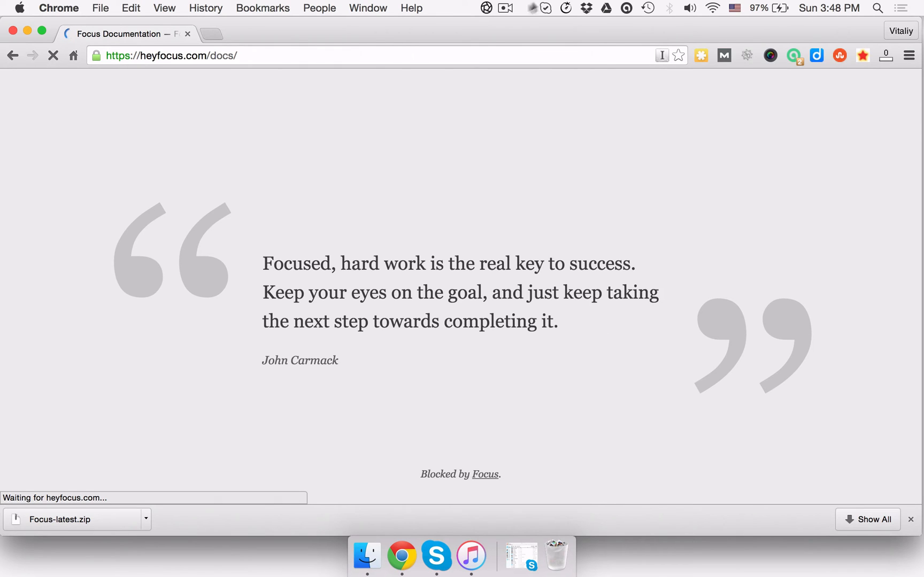
Step: Switch Focus website blocking to the Whitelist option in Preferences
{"action": "left_click", "coordinate": [486, 8]}
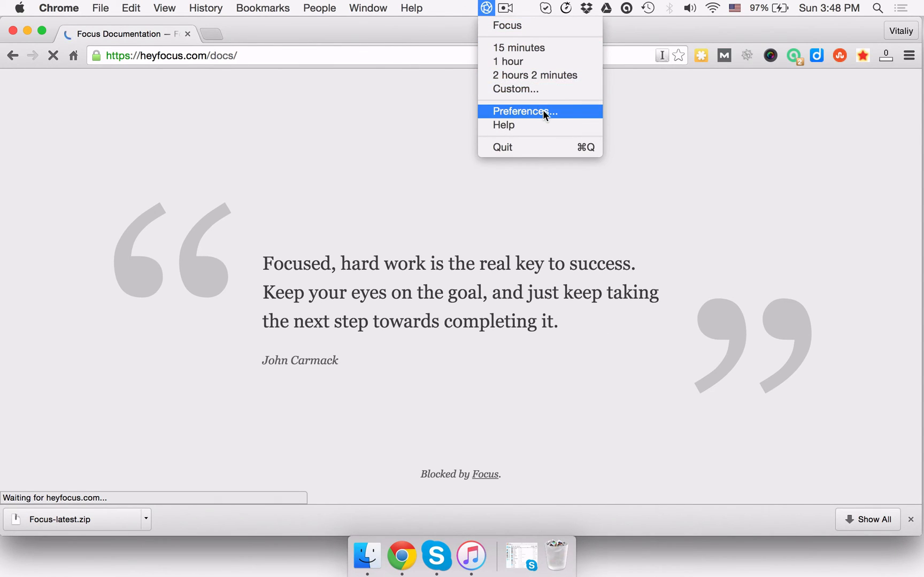
{"action": "left_click", "coordinate": [524, 111]}
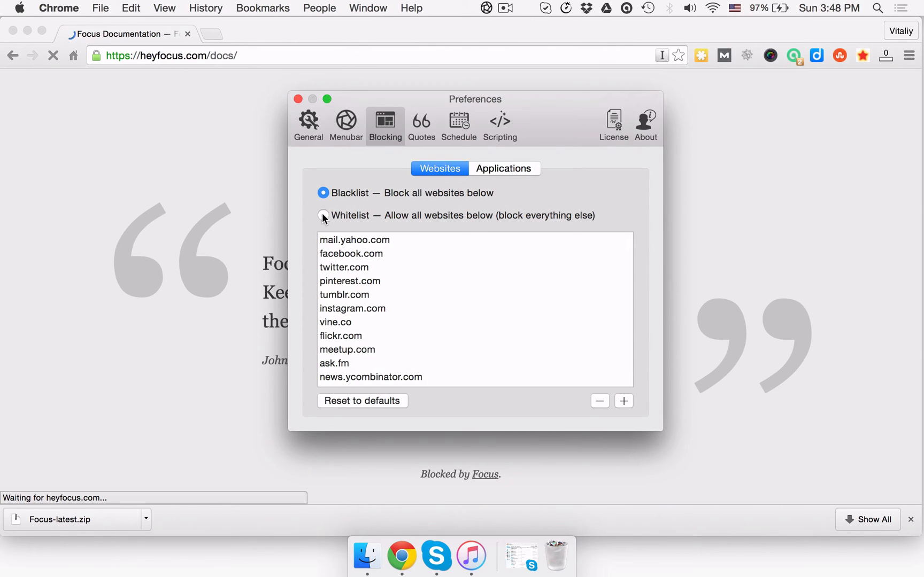
{"action": "left_click", "coordinate": [324, 215]}
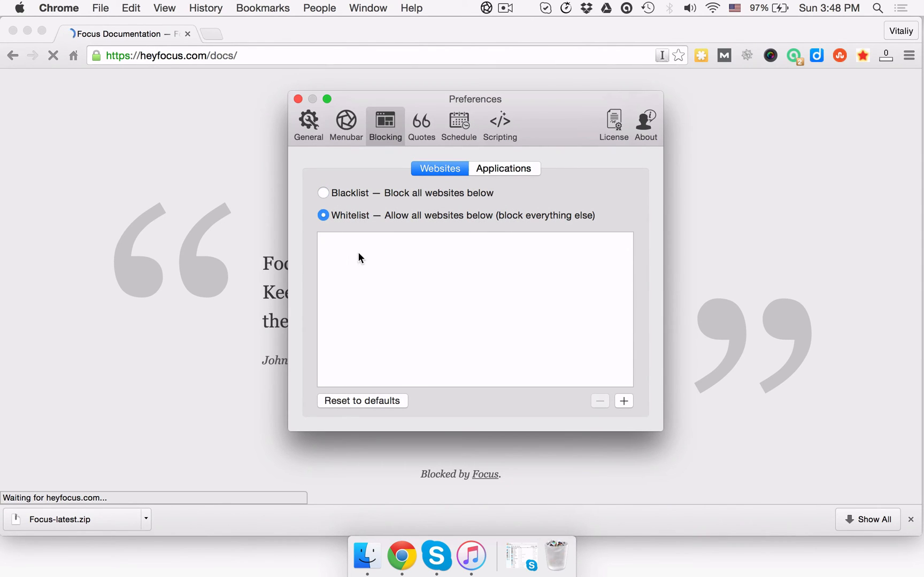
Step: Add 'domainname.com' as a new website whitelist entry
{"action": "left_click", "coordinate": [623, 401]}
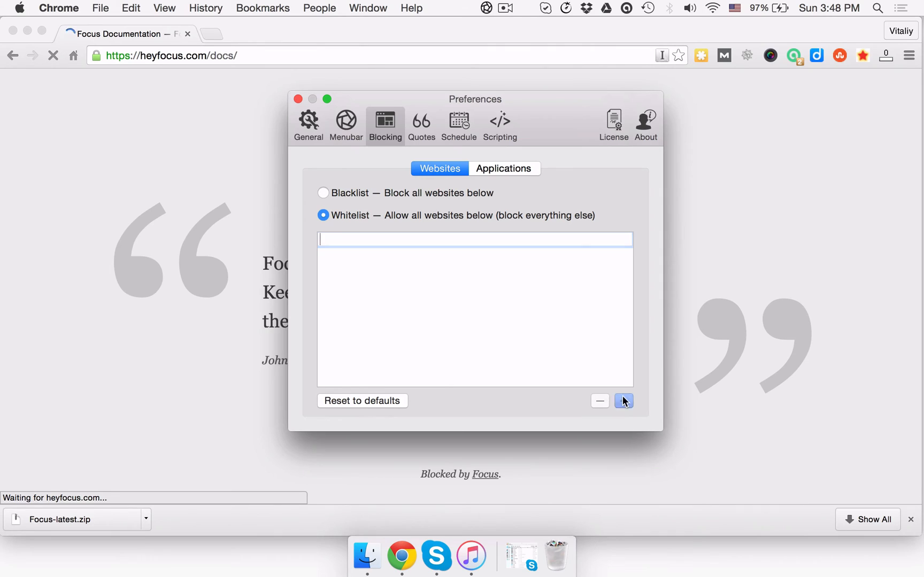
{"action": "left_click", "coordinate": [623, 401]}
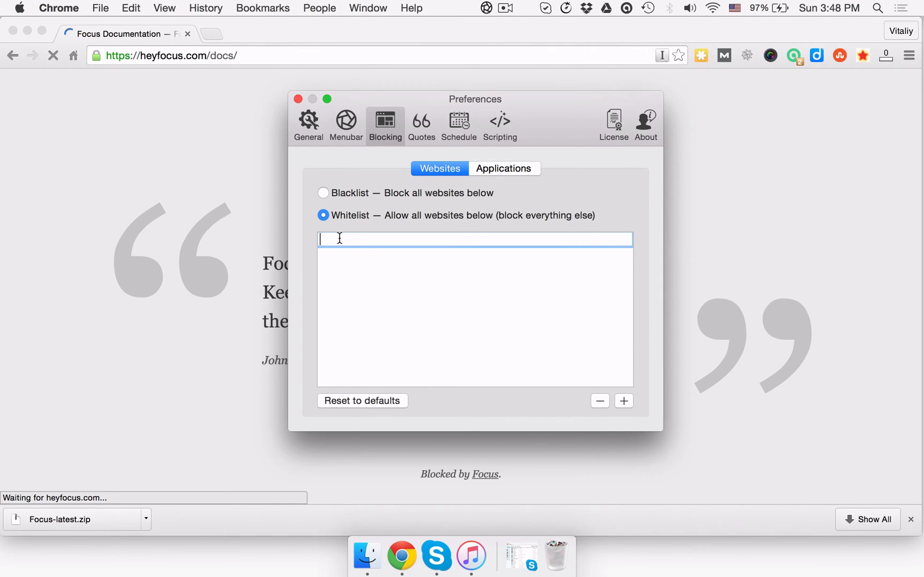
{"action": "type", "text": "domain"}
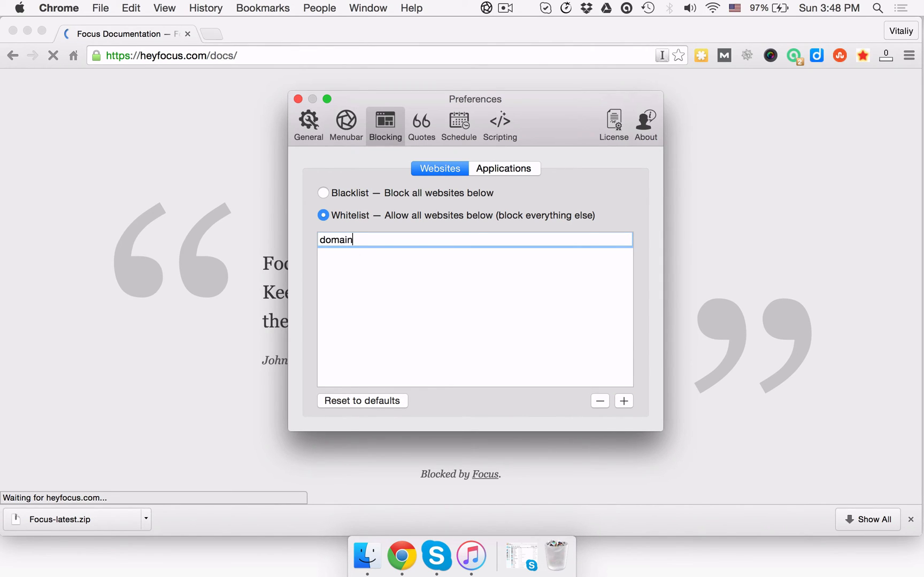
{"action": "type", "text": "name.com"}
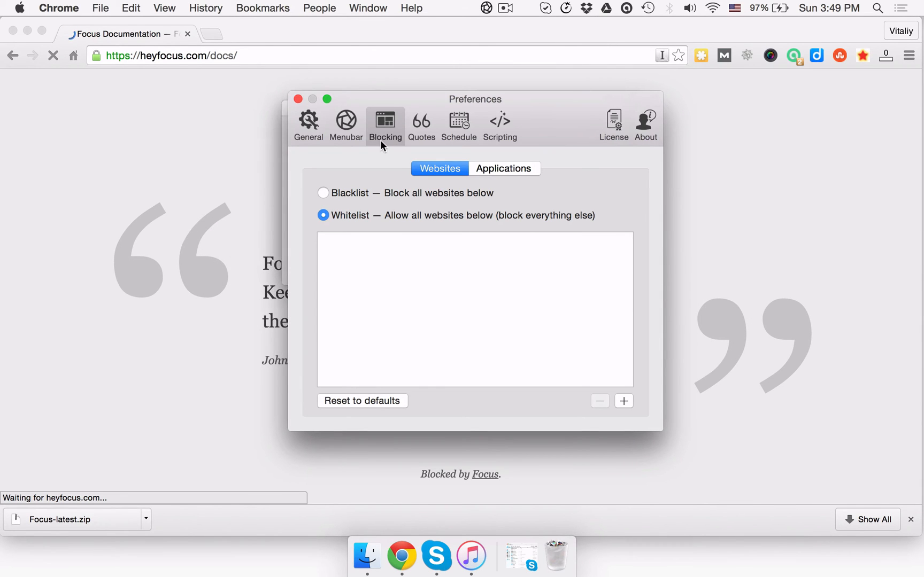
Step: Add skype.app from the Applications folder to Focus's blocked applications list
{"action": "left_click", "coordinate": [503, 168]}
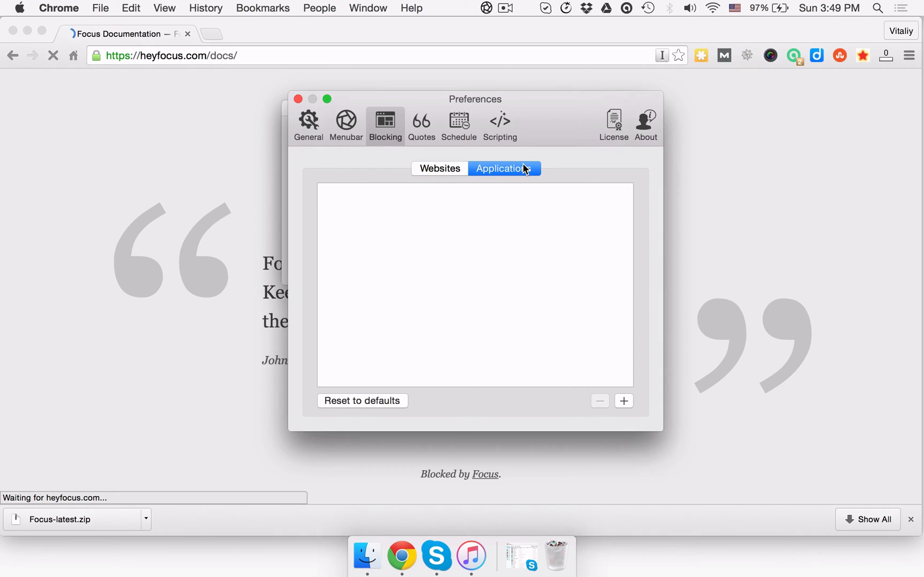
{"action": "left_click", "coordinate": [623, 401]}
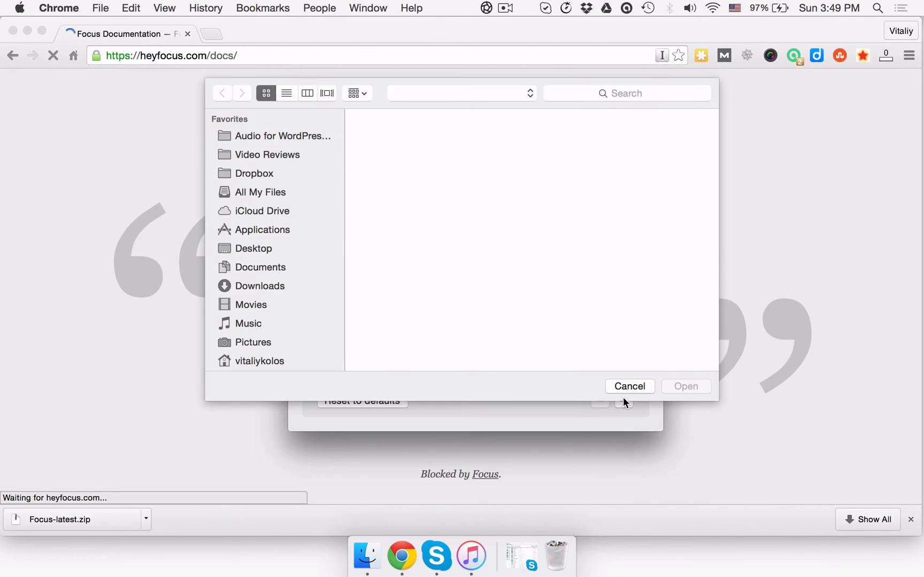
{"action": "left_click", "coordinate": [262, 230]}
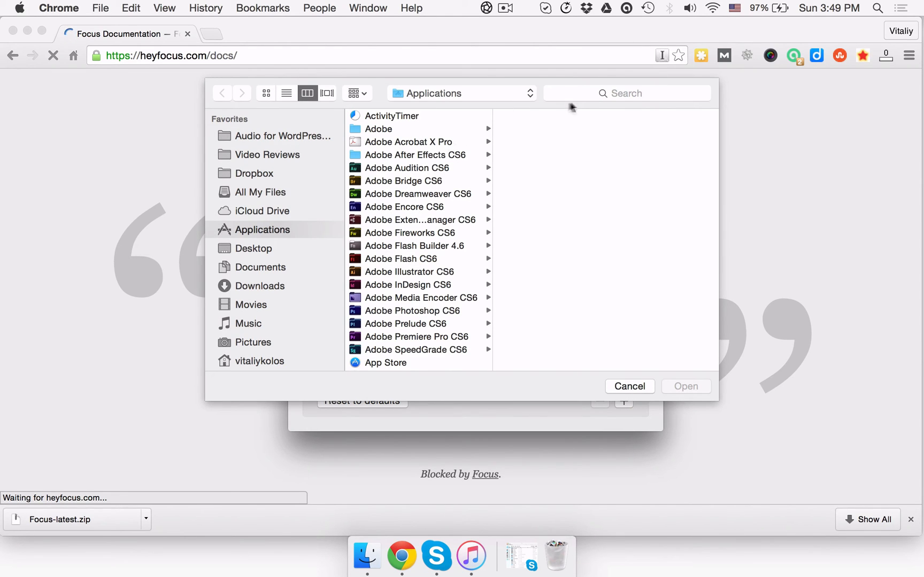
{"action": "type", "text": "skype.app"}
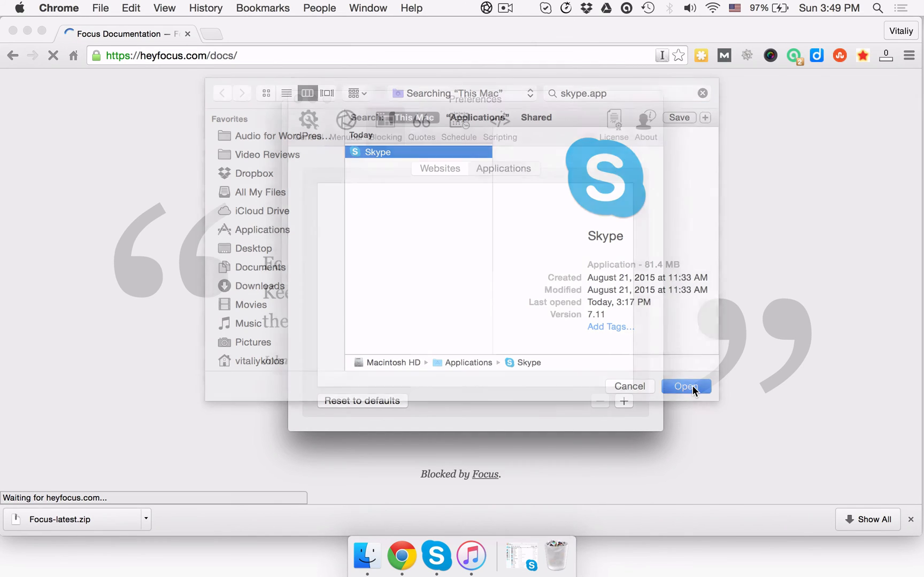
{"action": "left_click", "coordinate": [685, 386]}
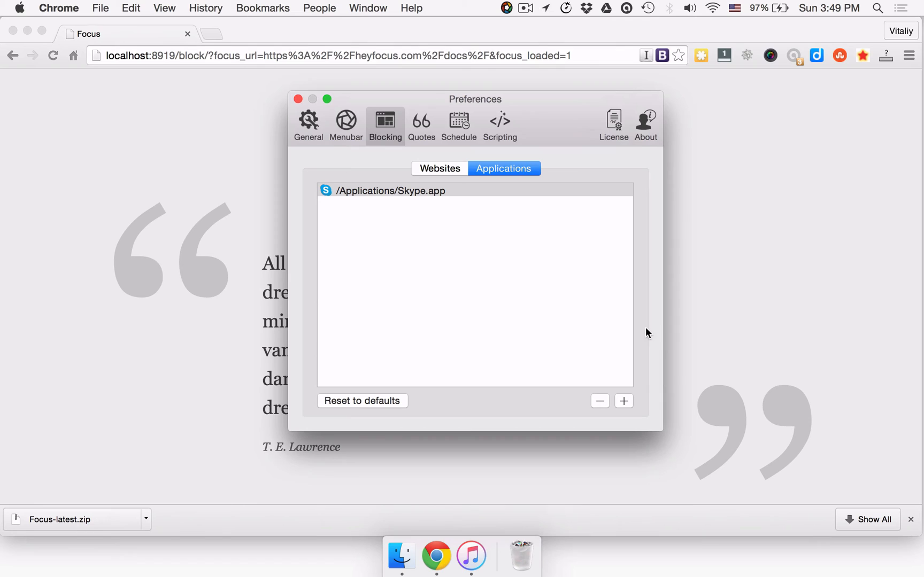
{"action": "left_click", "coordinate": [298, 99]}
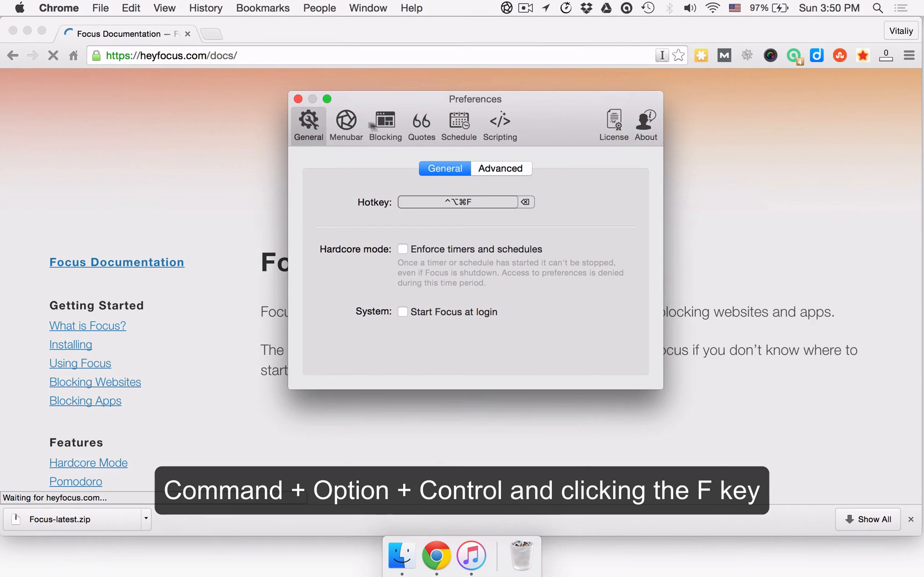
Step: Make a menubar-icon click start a 25-minute focus timer, then reopen the Focus menu
{"action": "left_click", "coordinate": [346, 125]}
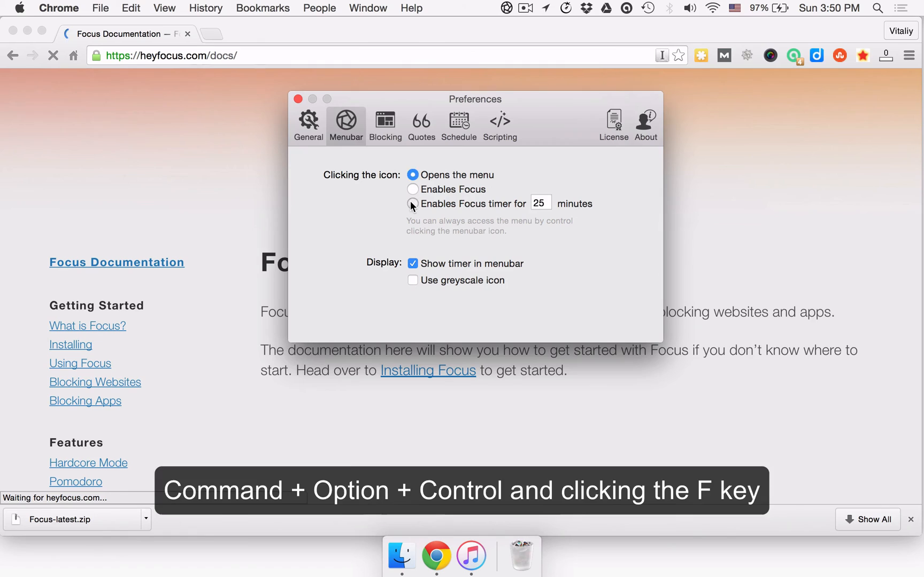
{"action": "left_click", "coordinate": [412, 203]}
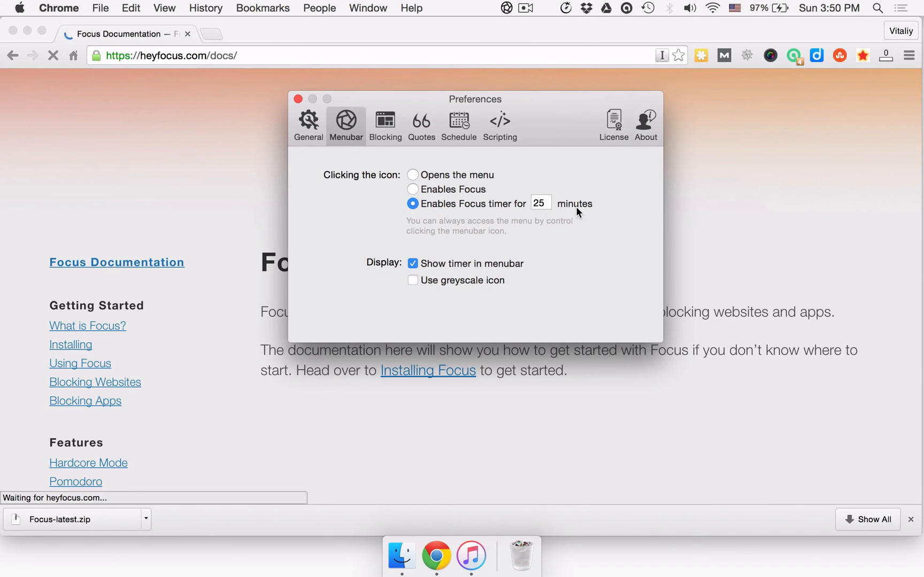
{"action": "mouse_move", "coordinate": [295, 112]}
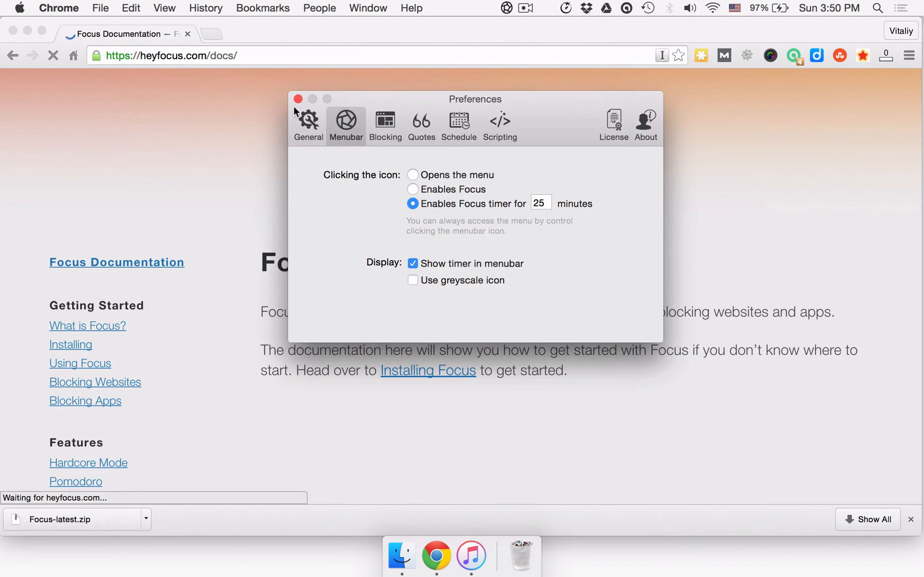
{"action": "left_click", "coordinate": [298, 98]}
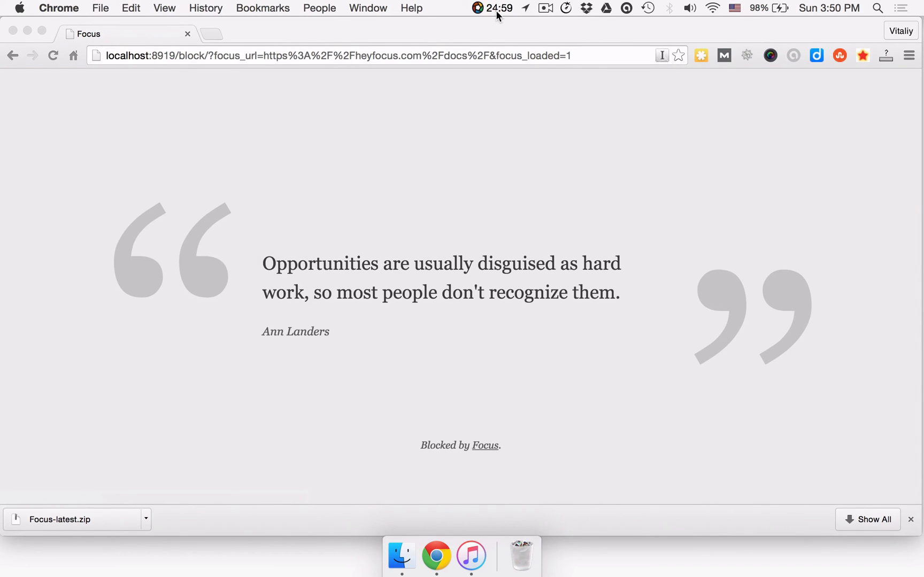
{"action": "left_click", "coordinate": [504, 8]}
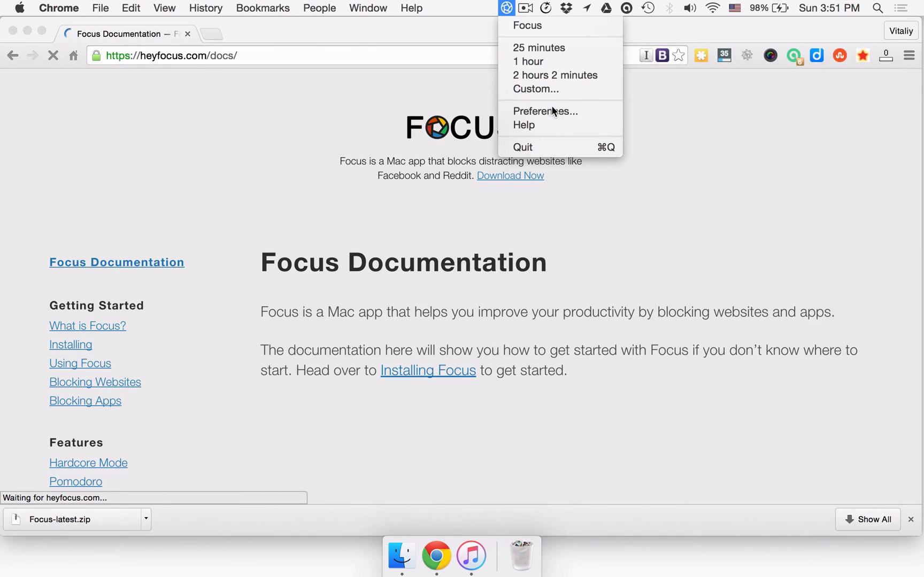
Step: Reopen Preferences and record Ctrl+Option+Cmd+H as Focus's global hotkey under General
{"action": "left_click", "coordinate": [545, 111]}
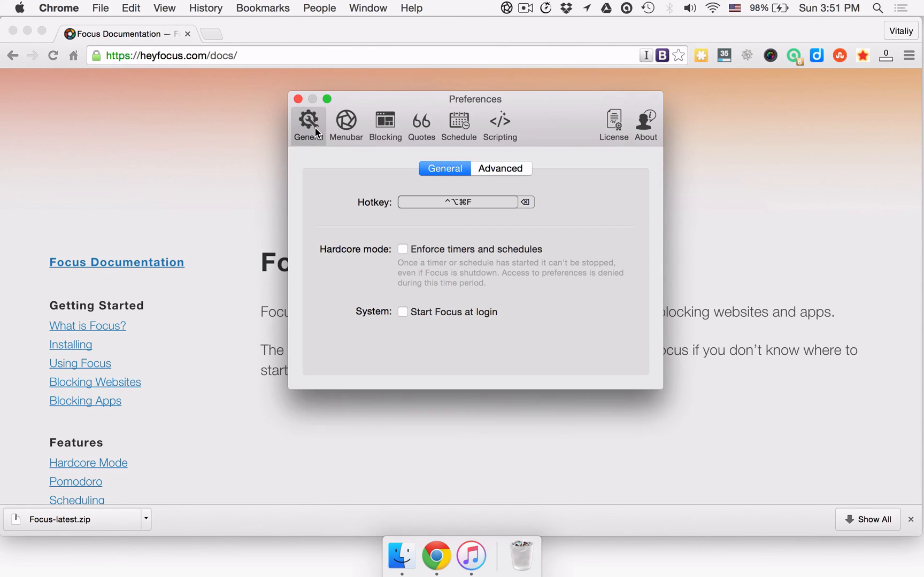
{"action": "left_click", "coordinate": [457, 202]}
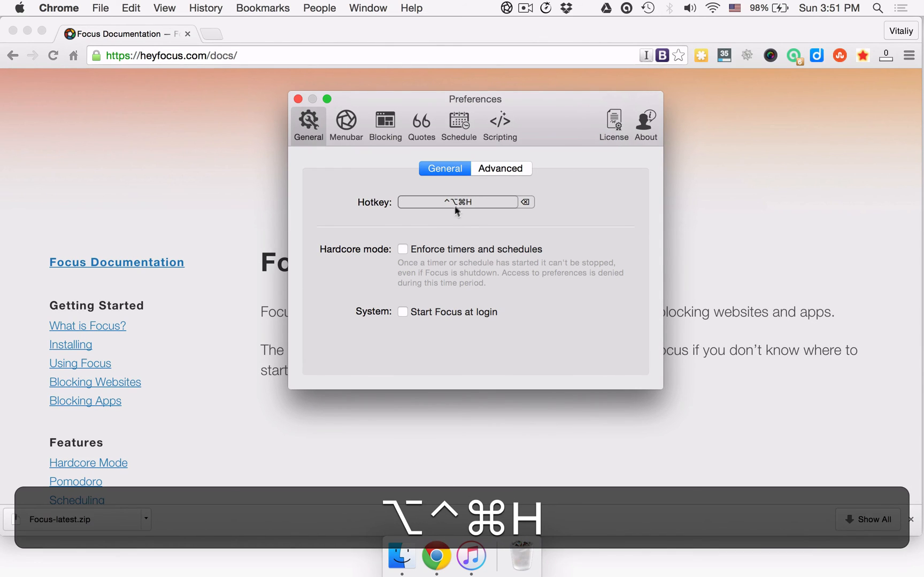
{"action": "left_click", "coordinate": [499, 122]}
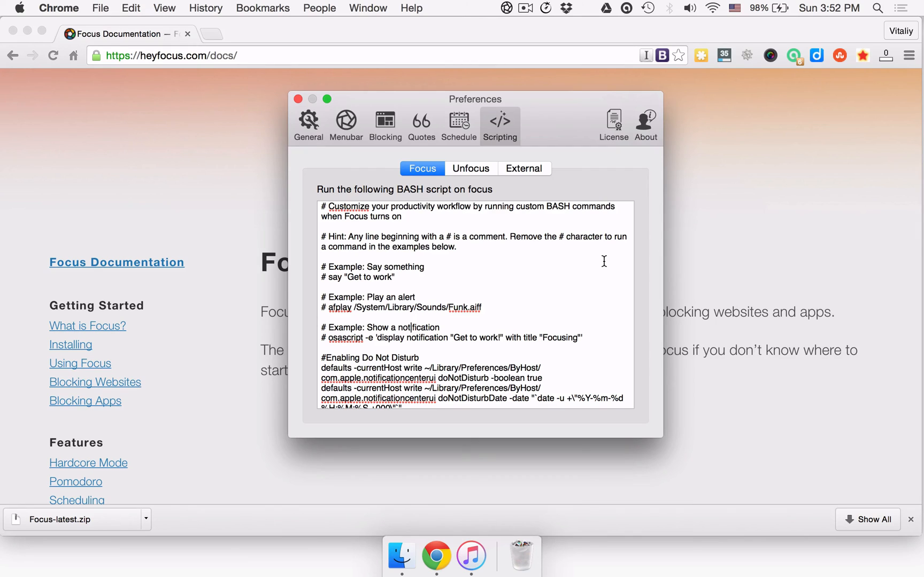
Step: Cycle through Blocking and Scripting, reopen Preferences, and display the Unfocus script
{"action": "left_click", "coordinate": [385, 125]}
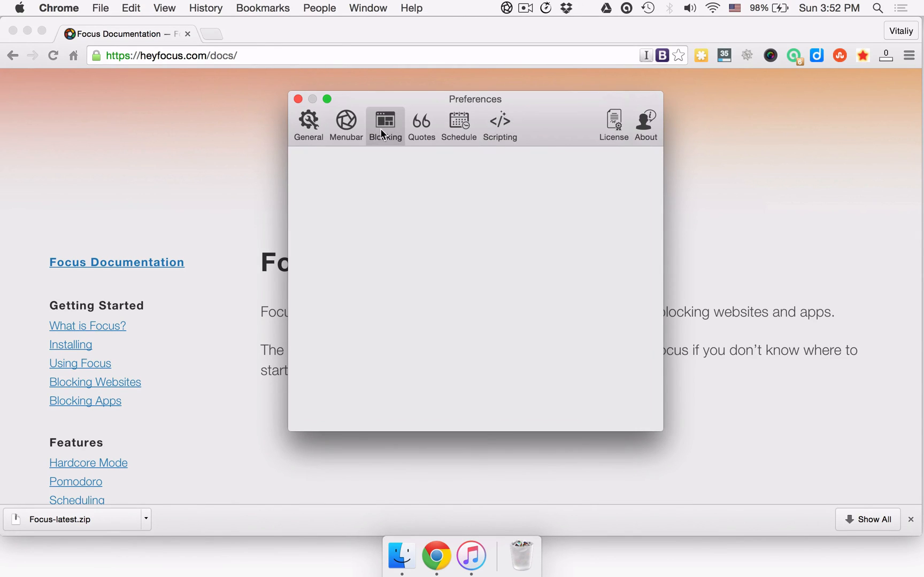
{"action": "left_click", "coordinate": [385, 121]}
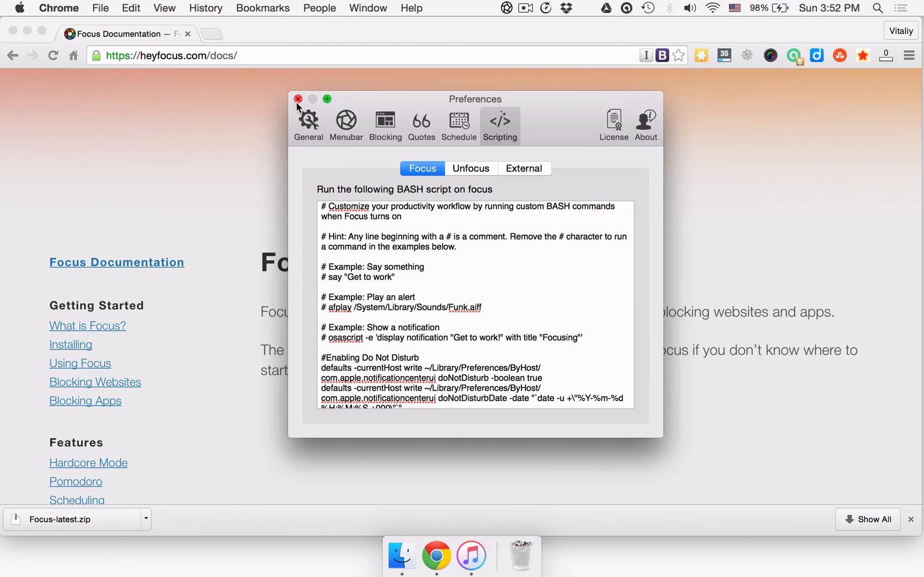
{"action": "left_click", "coordinate": [299, 99]}
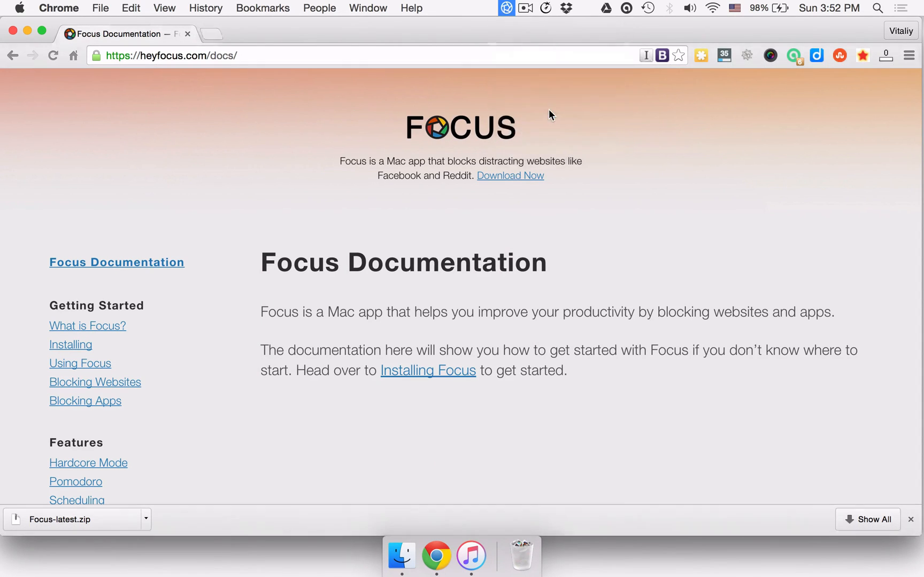
{"action": "left_click", "coordinate": [500, 123]}
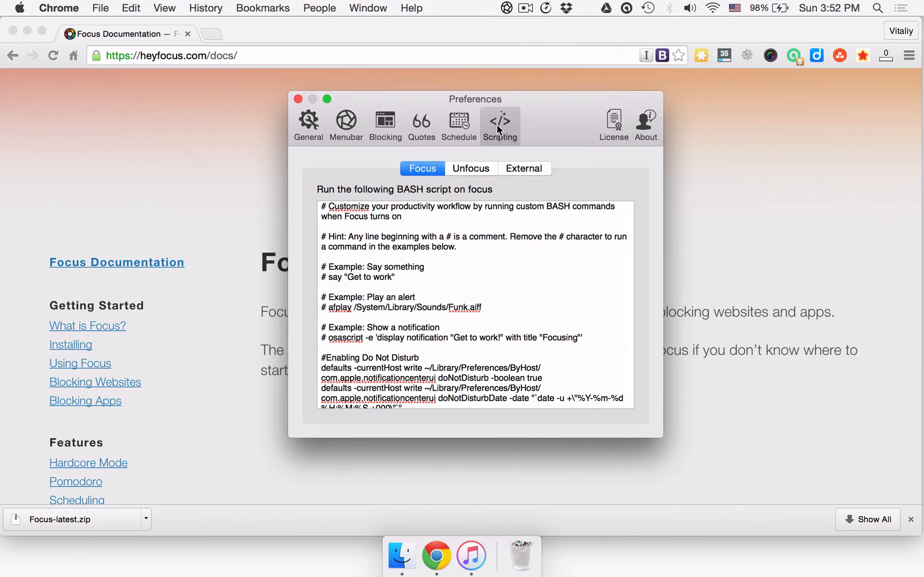
{"action": "mouse_move", "coordinate": [553, 164]}
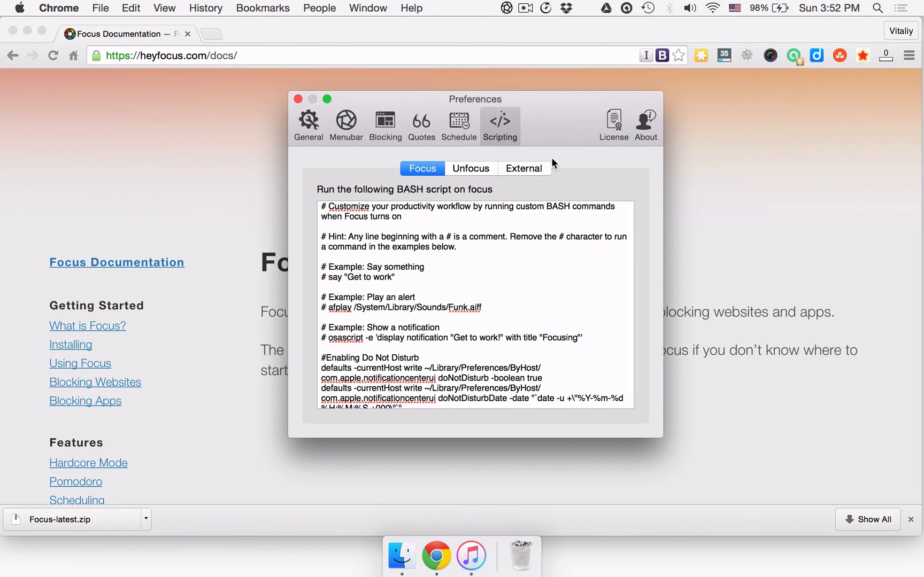
{"action": "mouse_move", "coordinate": [474, 171]}
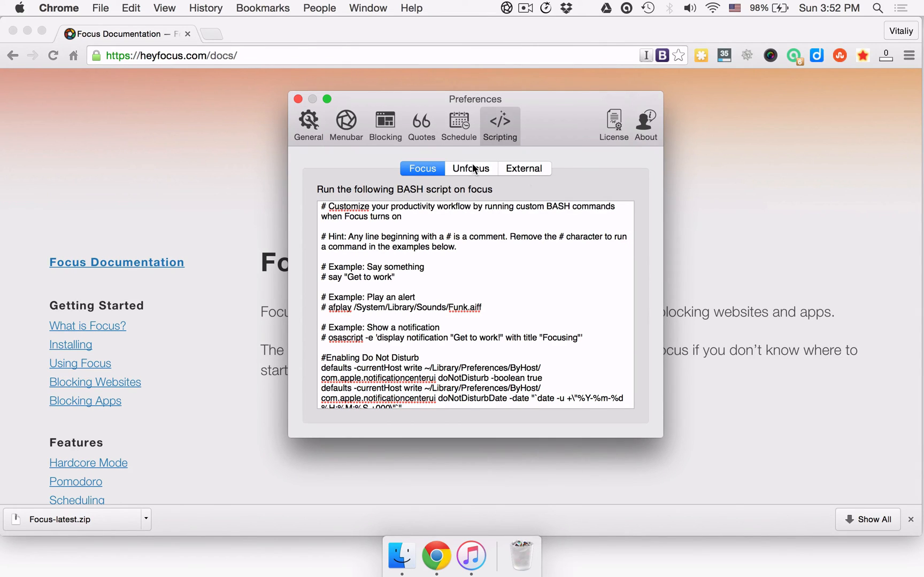
{"action": "left_click", "coordinate": [469, 169]}
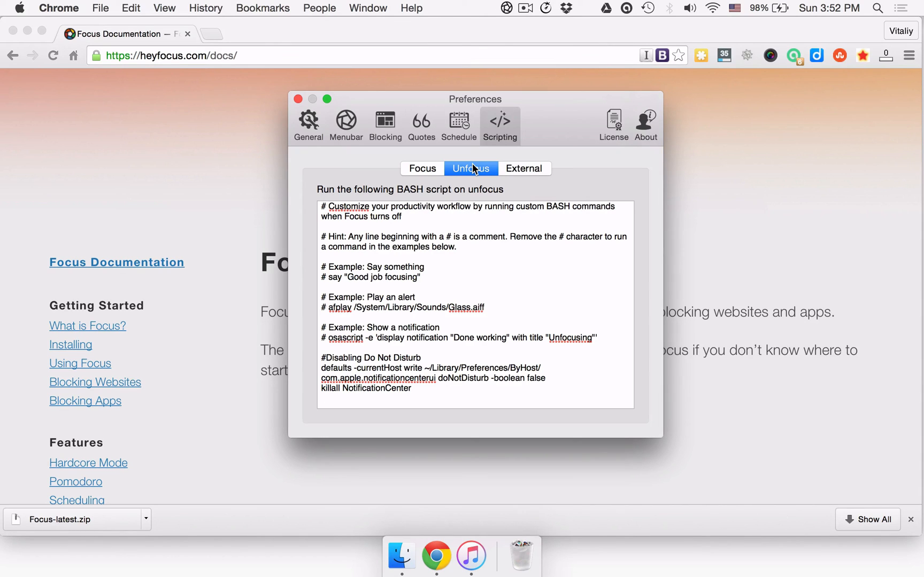
Step: Add the line open "/Applications/Skype.app/" to the Unfocus script, then change Skype to Calculator
{"action": "type", "text": "open \"/Applications/Skype.app/\""}
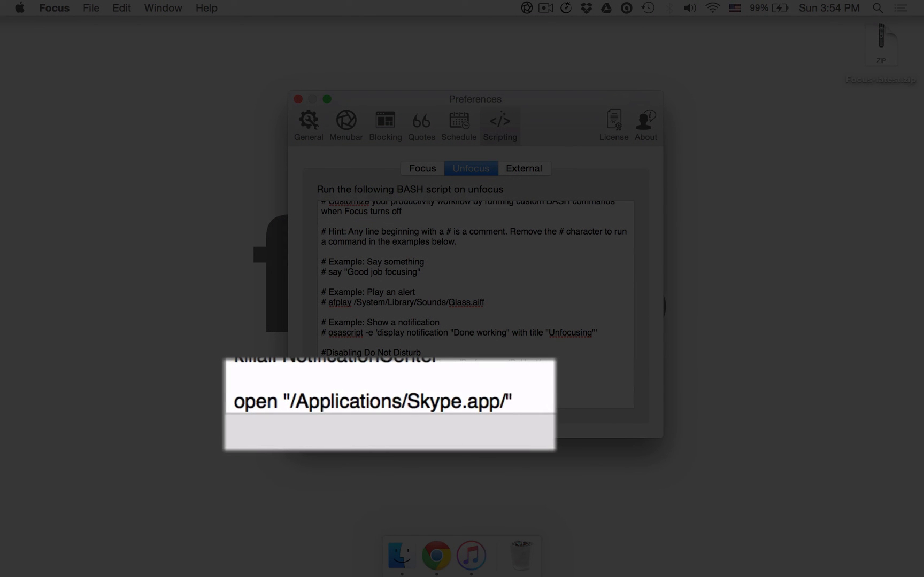
{"action": "left_click", "coordinate": [512, 401]}
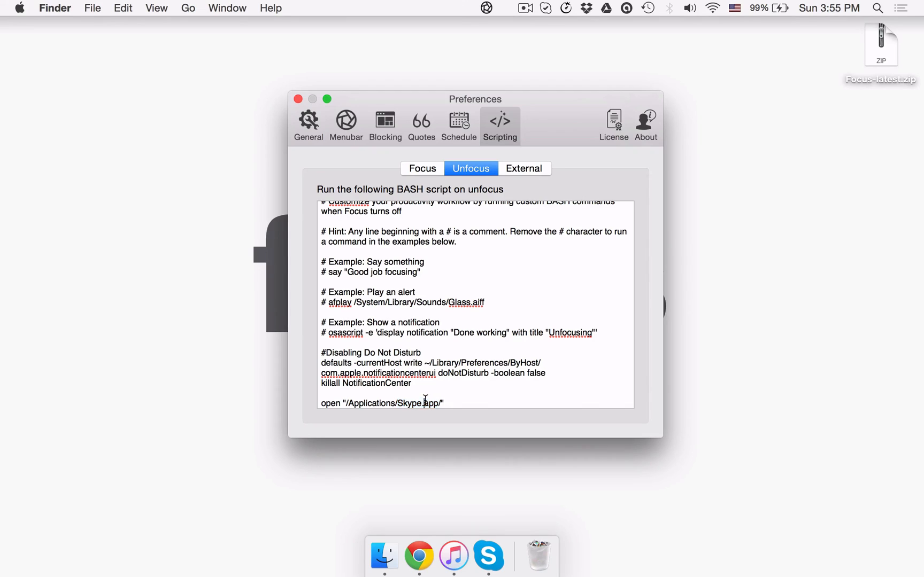
{"action": "key", "text": "Backspace"}
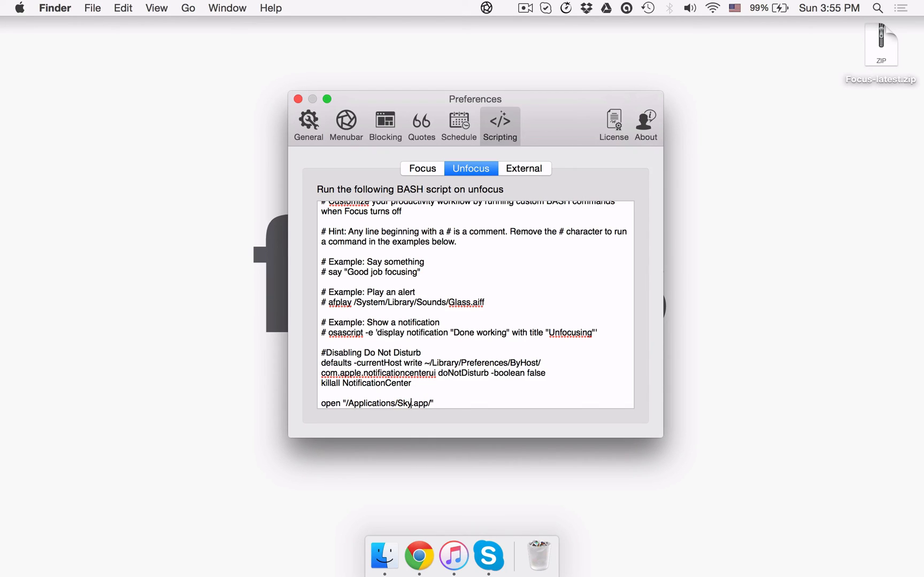
{"action": "type", "text": "Calculator"}
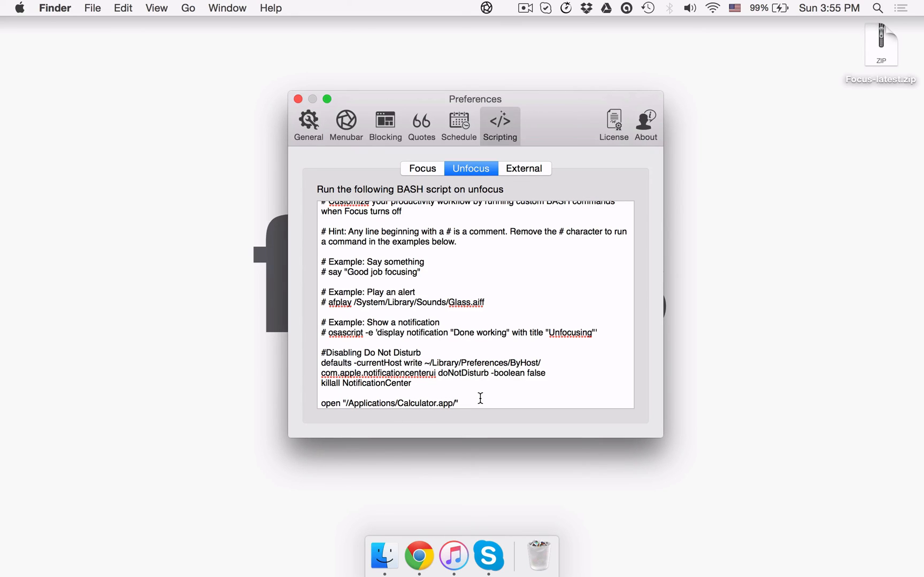
{"action": "left_click", "coordinate": [457, 404]}
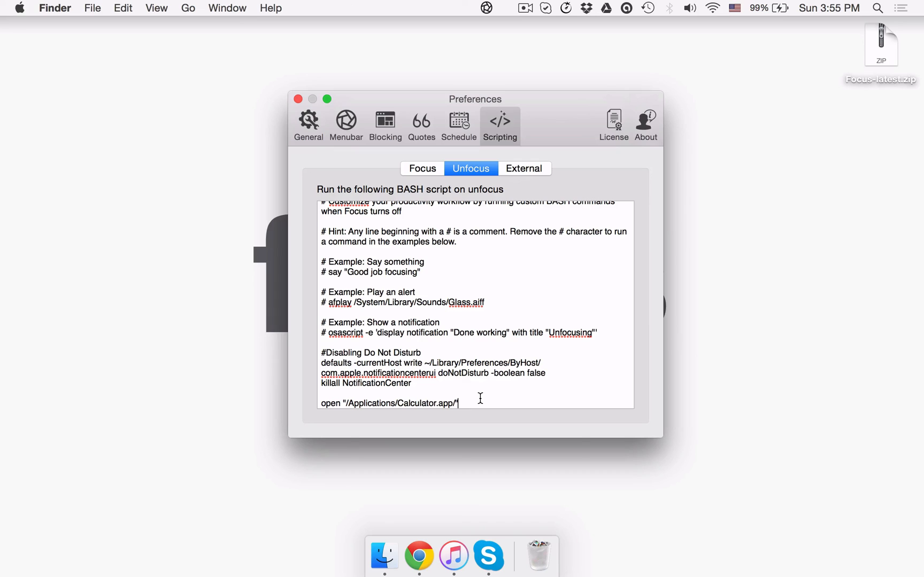